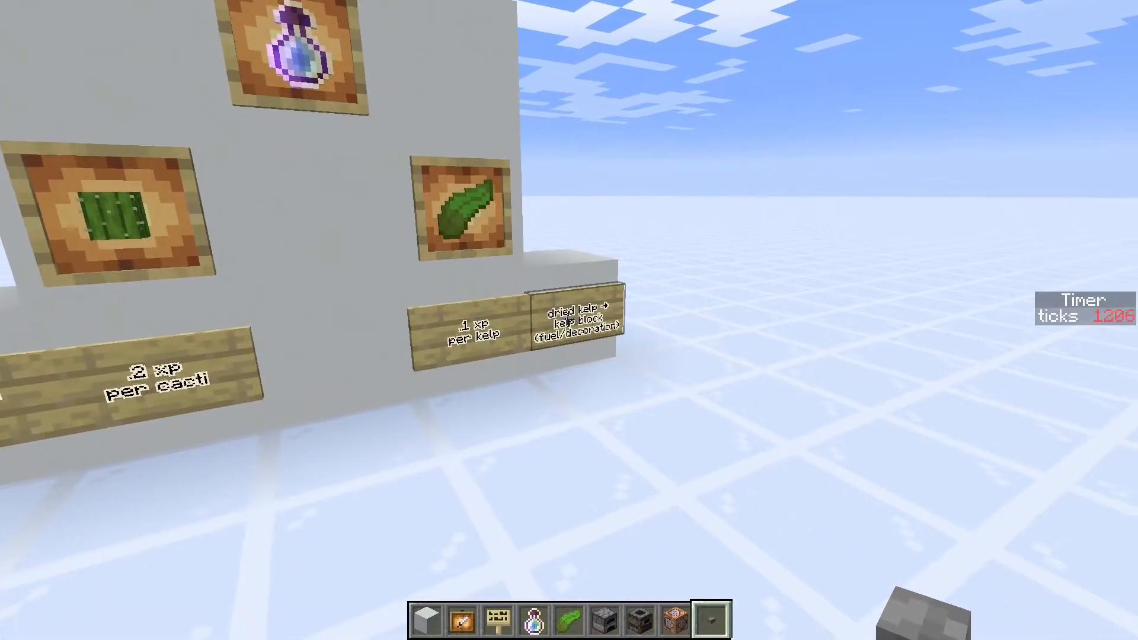
mouse_move(569, 320)
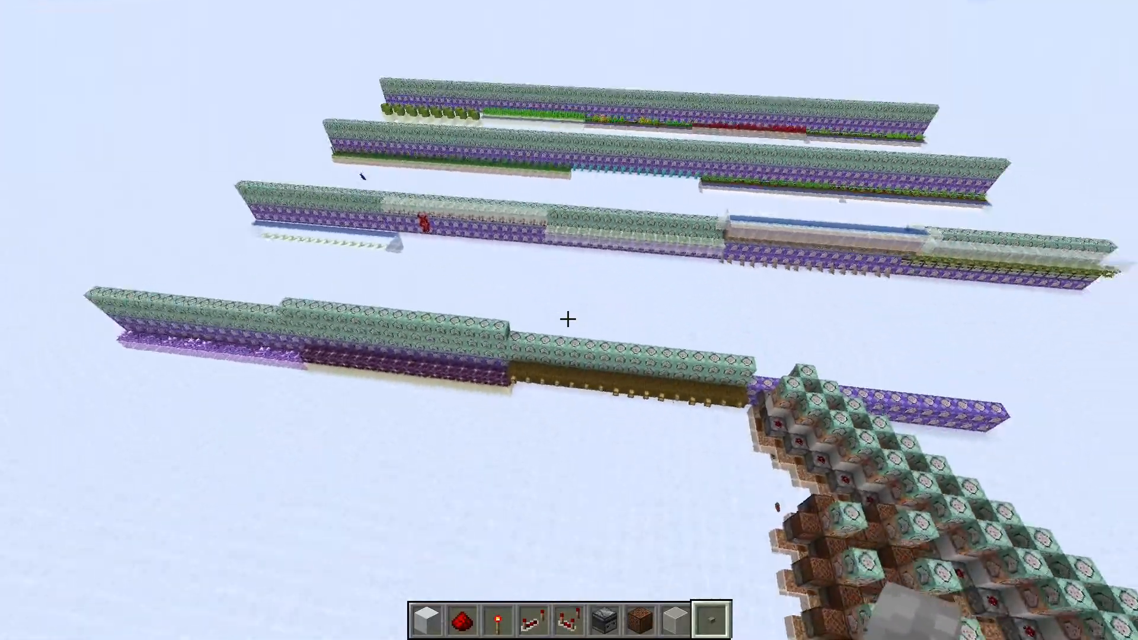
mouse_move(570, 319)
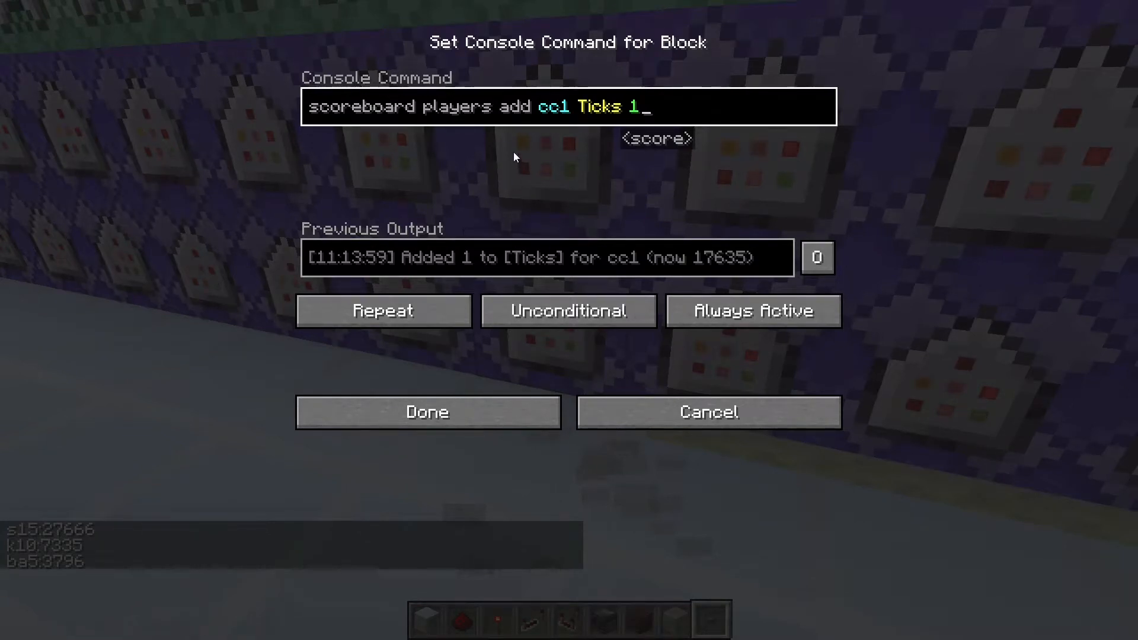
Enter =SPLIT(A1," ") in B1 to break each log line at spaces, filled down the column
left_click(427, 412)
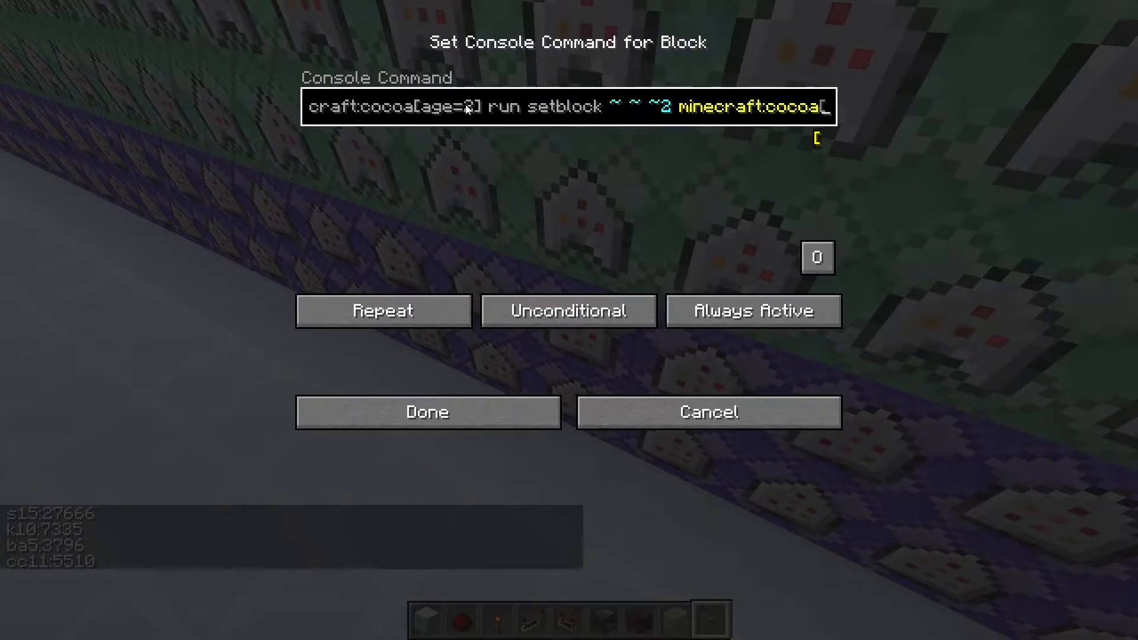
left_click(427, 412)
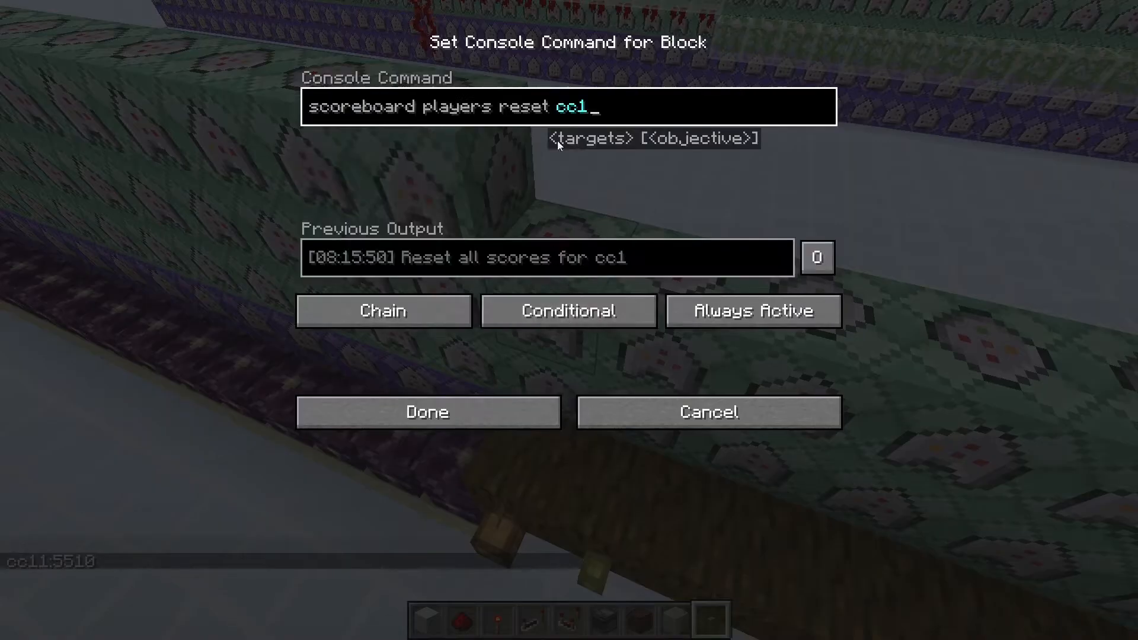
left_click(427, 411)
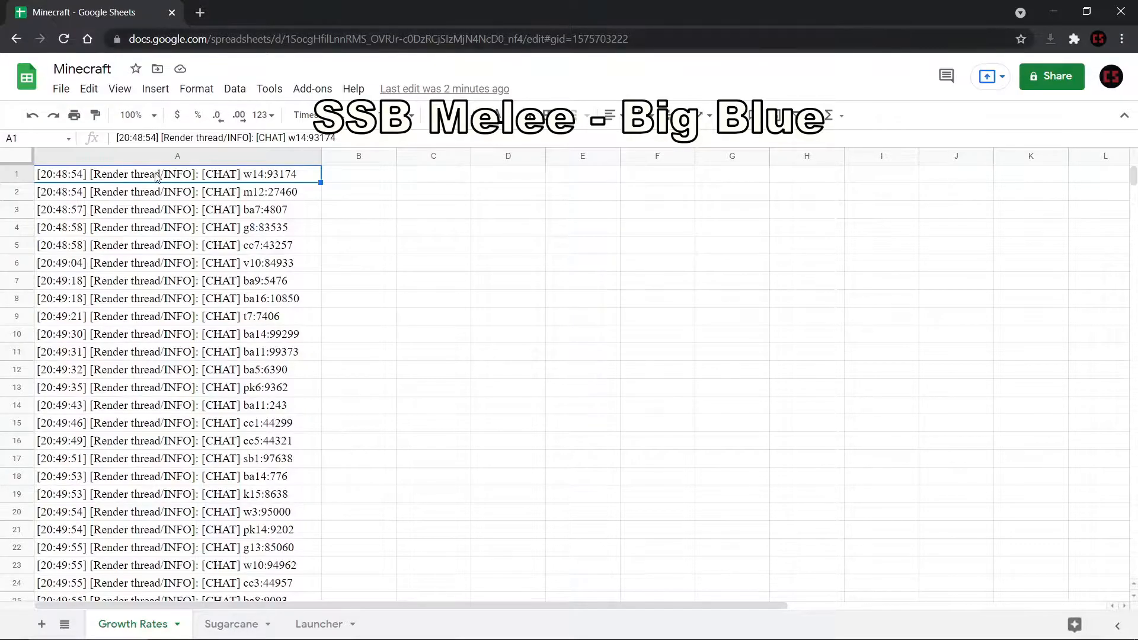
scroll("down", 3)
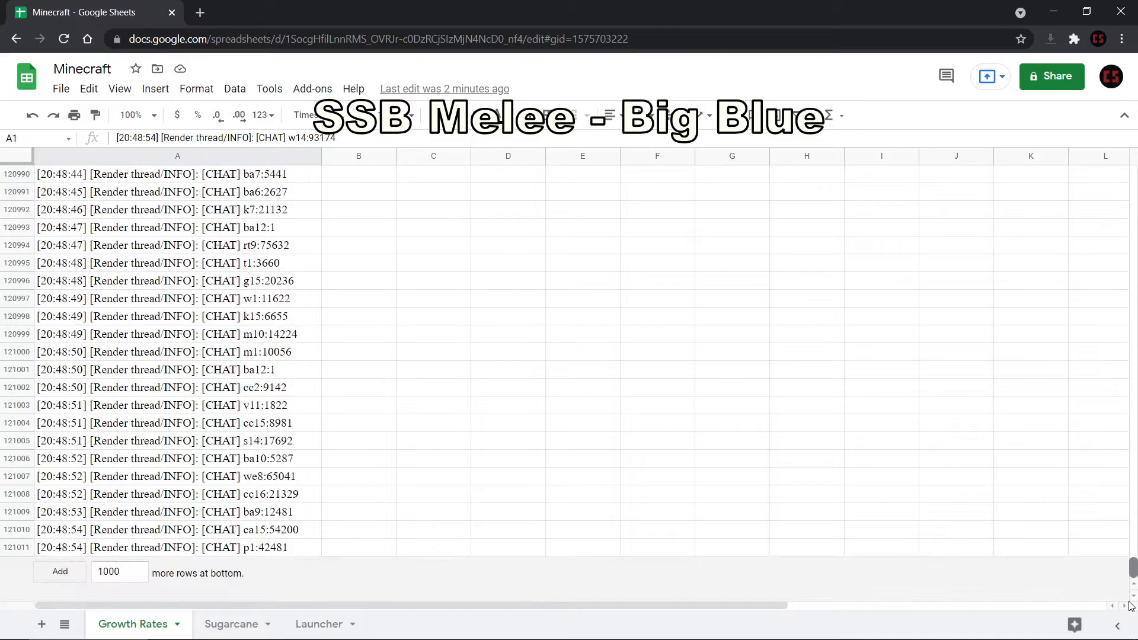
type("=SPLIT(A1,\"")
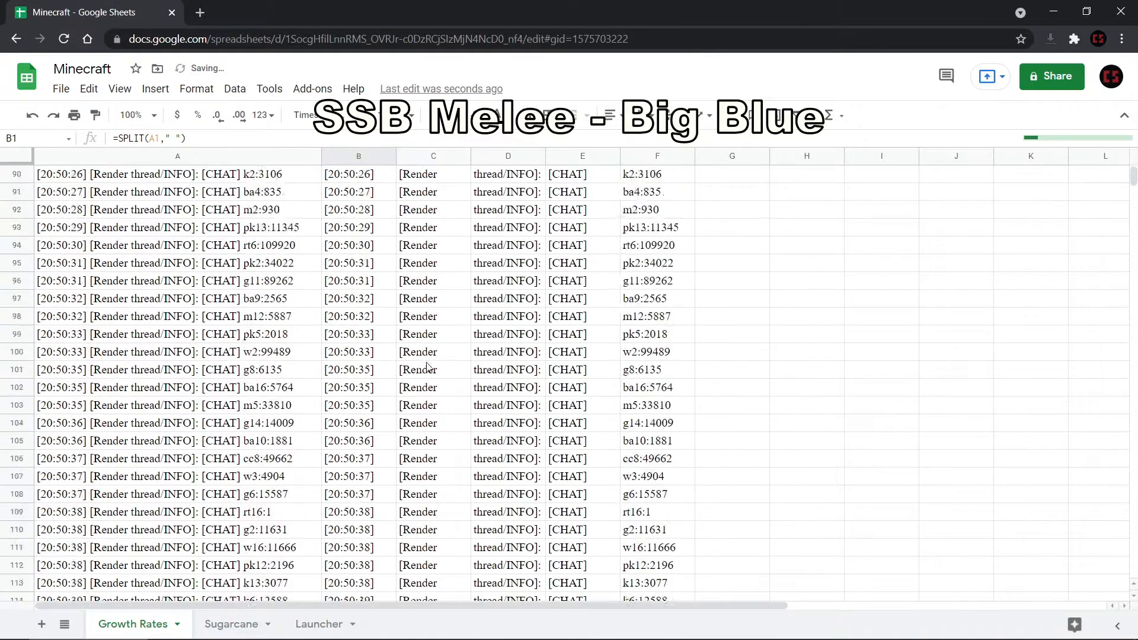
scroll("down", 3)
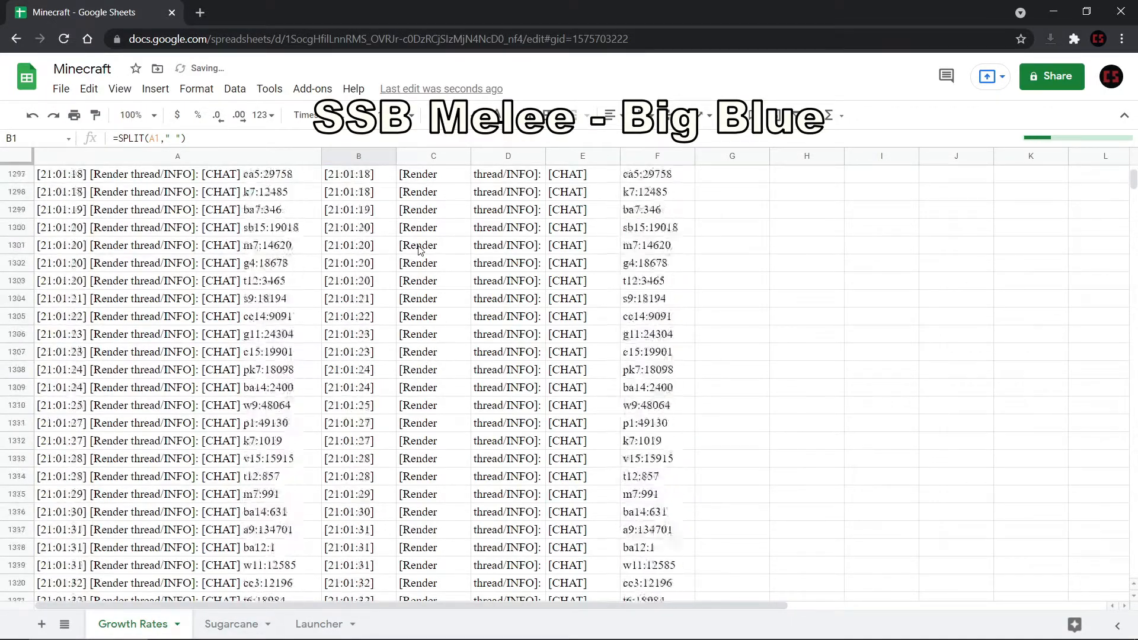
scroll("down", 3)
type("=SPLIT(")
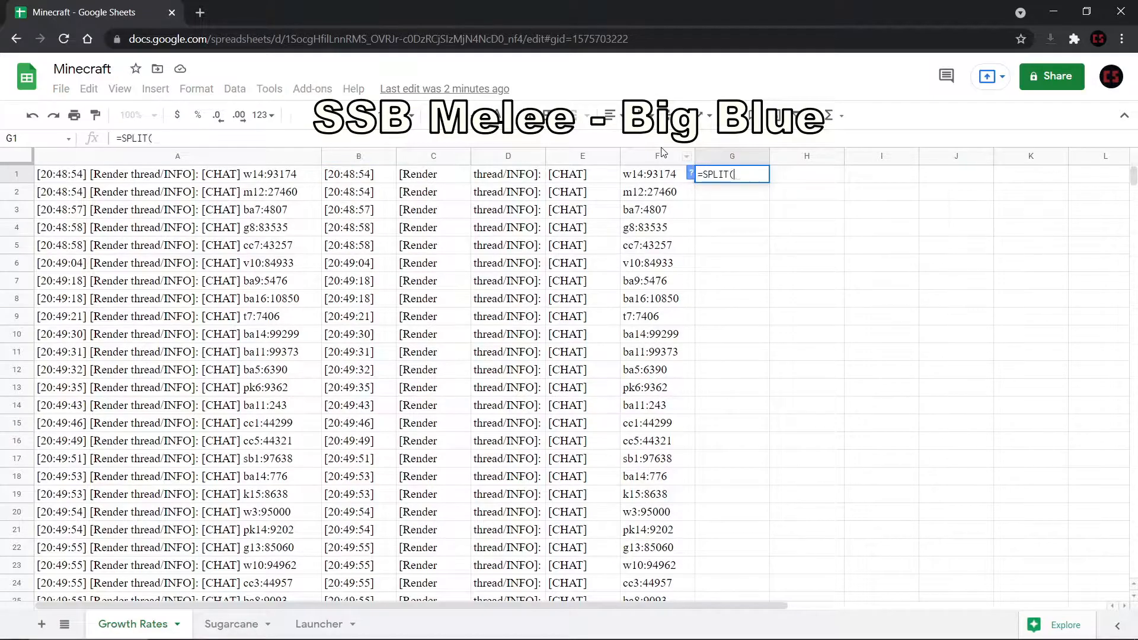
Split column F at the colon with =SPLIT(F1,":") down all rows, then select columns G:H
type("F1,\":\")")
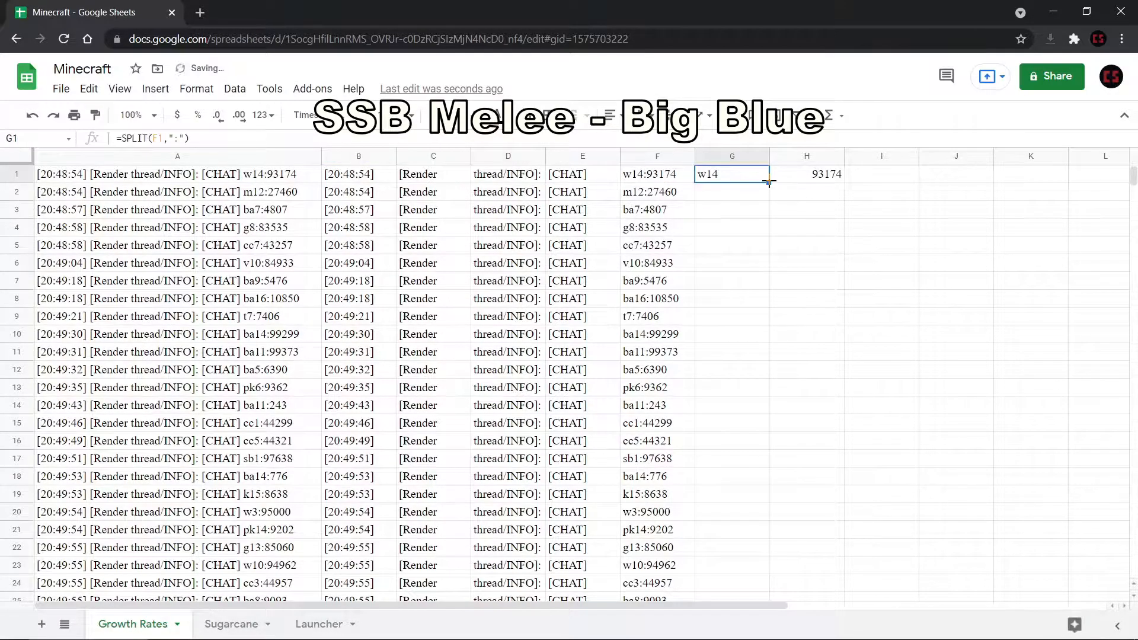
scroll("down", 3)
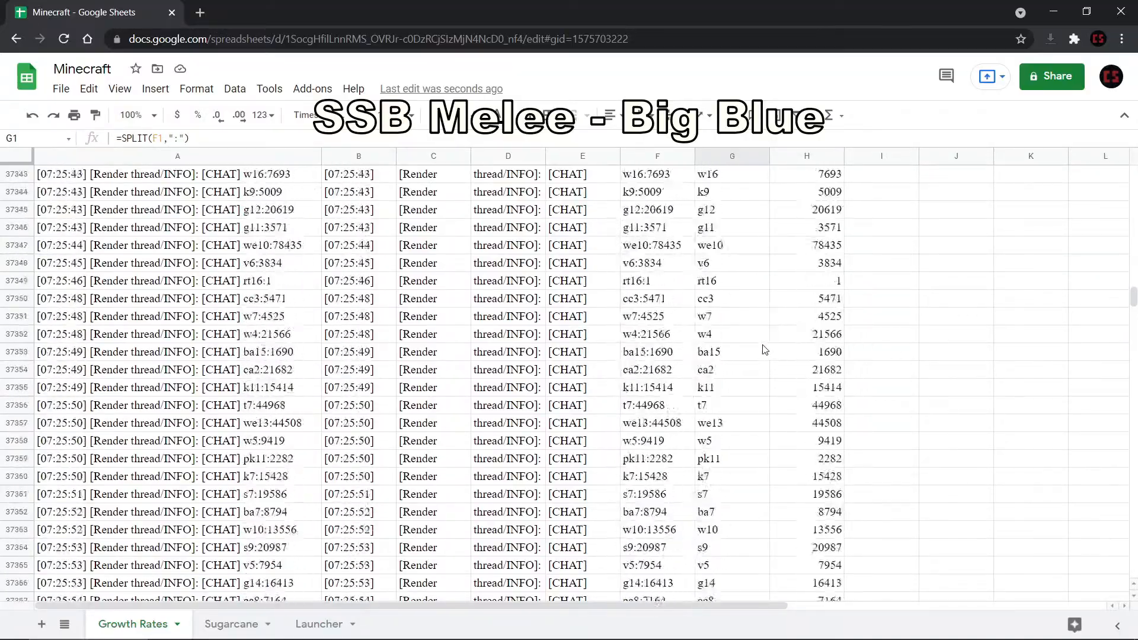
type("cswertwertwert")
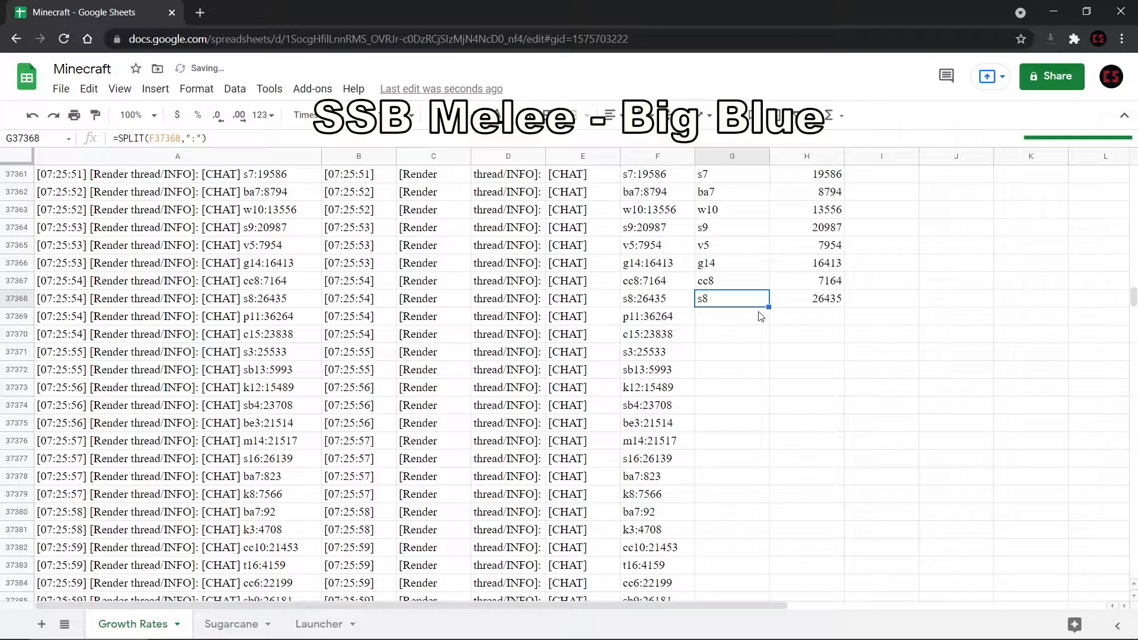
mouse_move(793, 332)
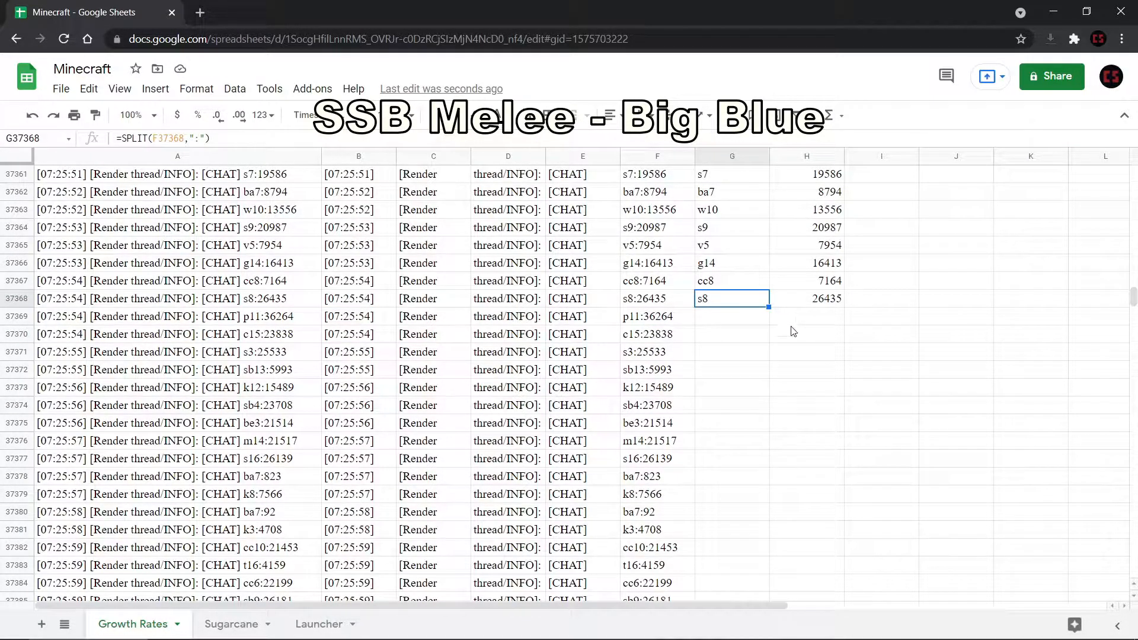
scroll("down", 3)
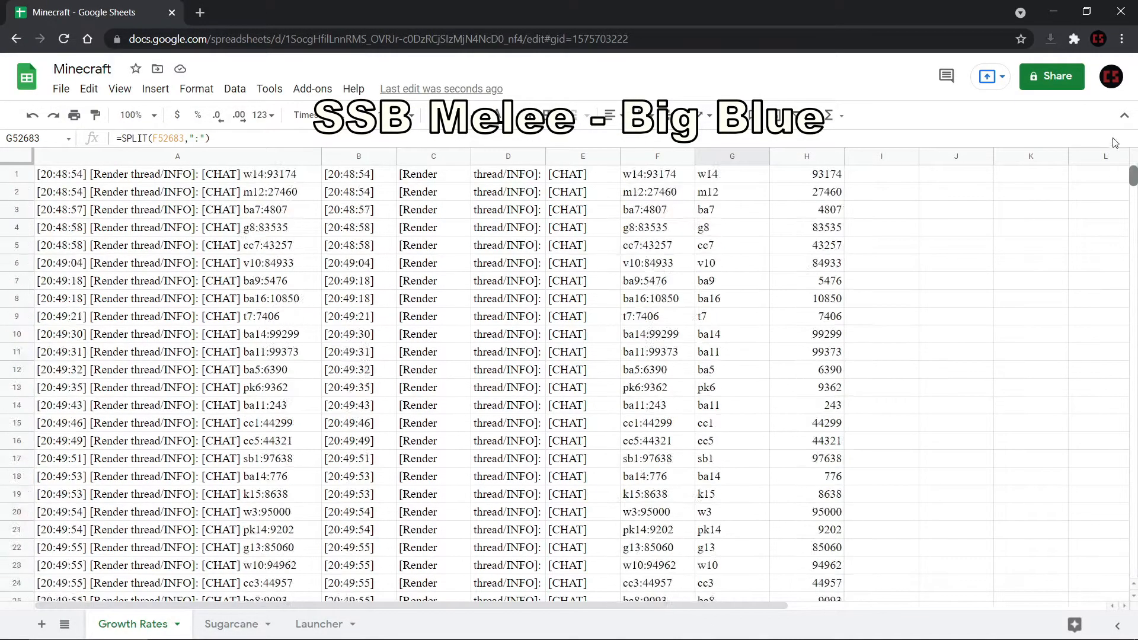
left_click(731, 156)
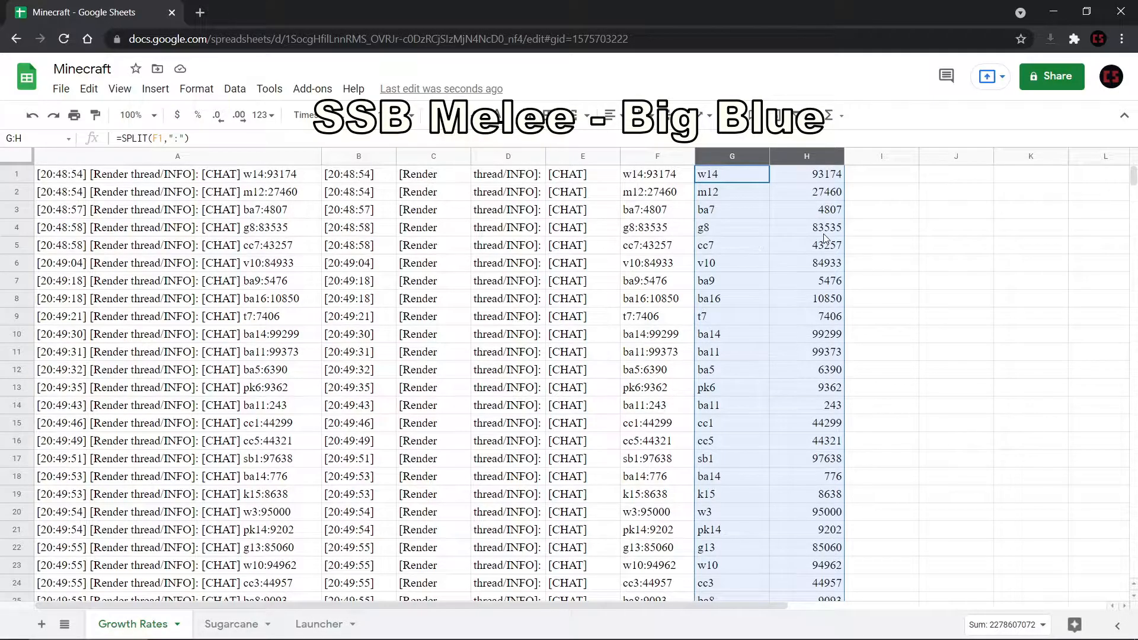
mouse_move(879, 230)
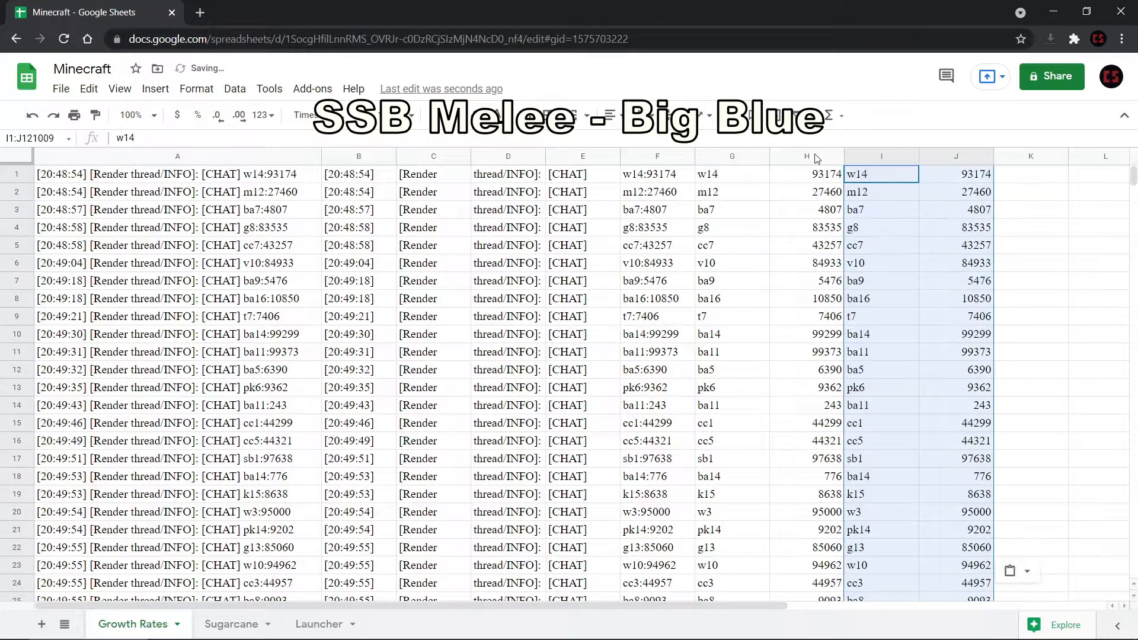
Delete original log columns A–H and sort the remaining Name and Ticks rows
right_click(178, 155)
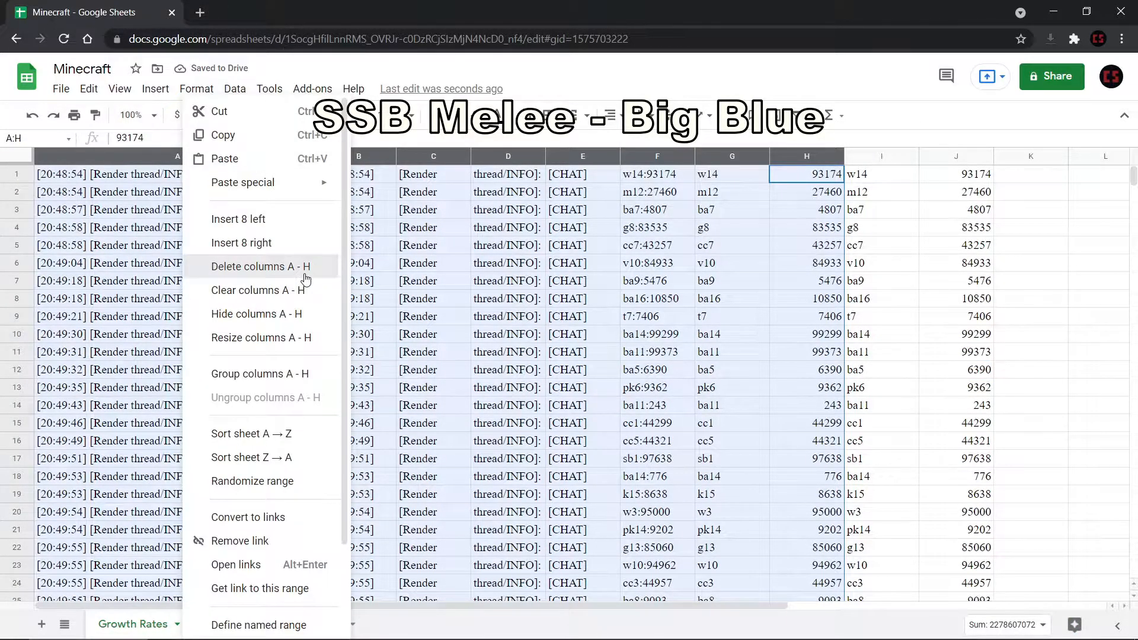
left_click(259, 266)
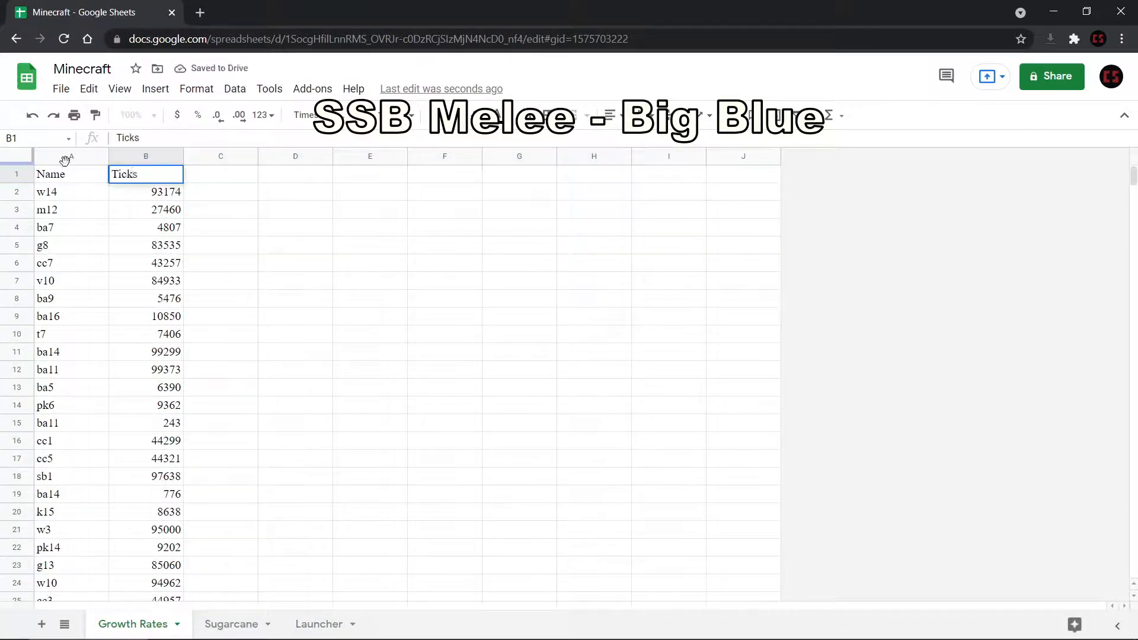
left_click(175, 174)
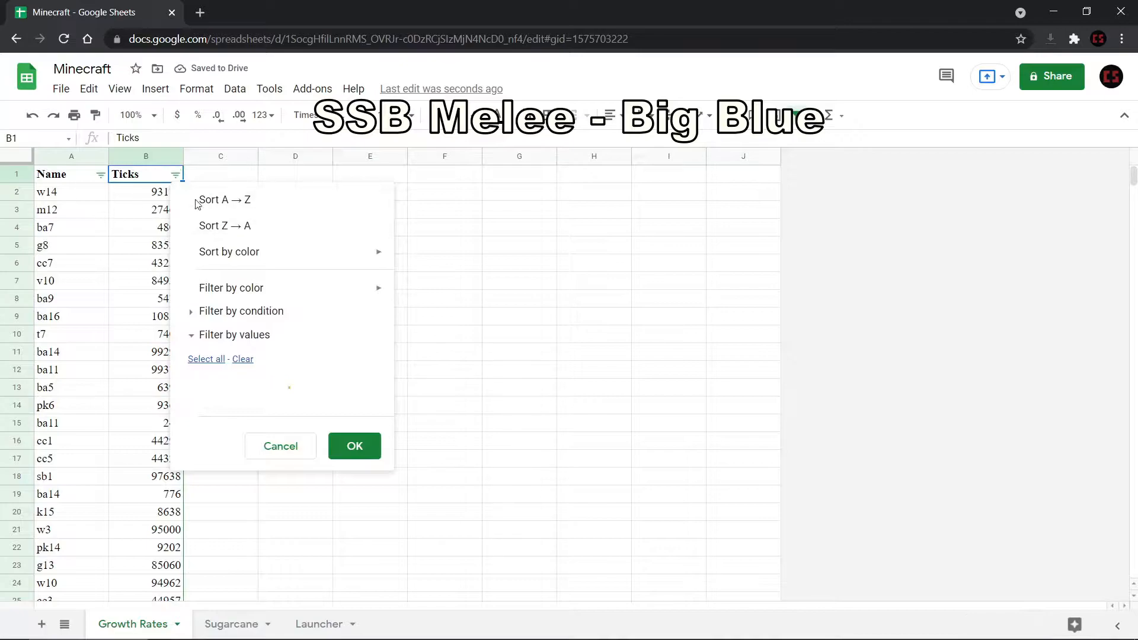
left_click(225, 225)
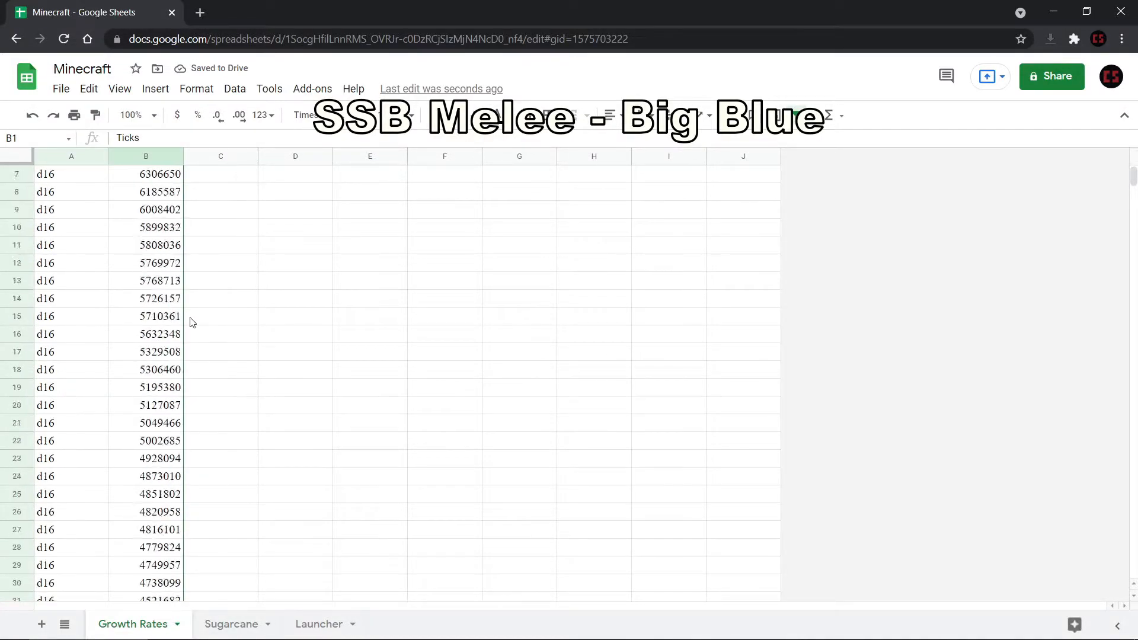
scroll("down", 3)
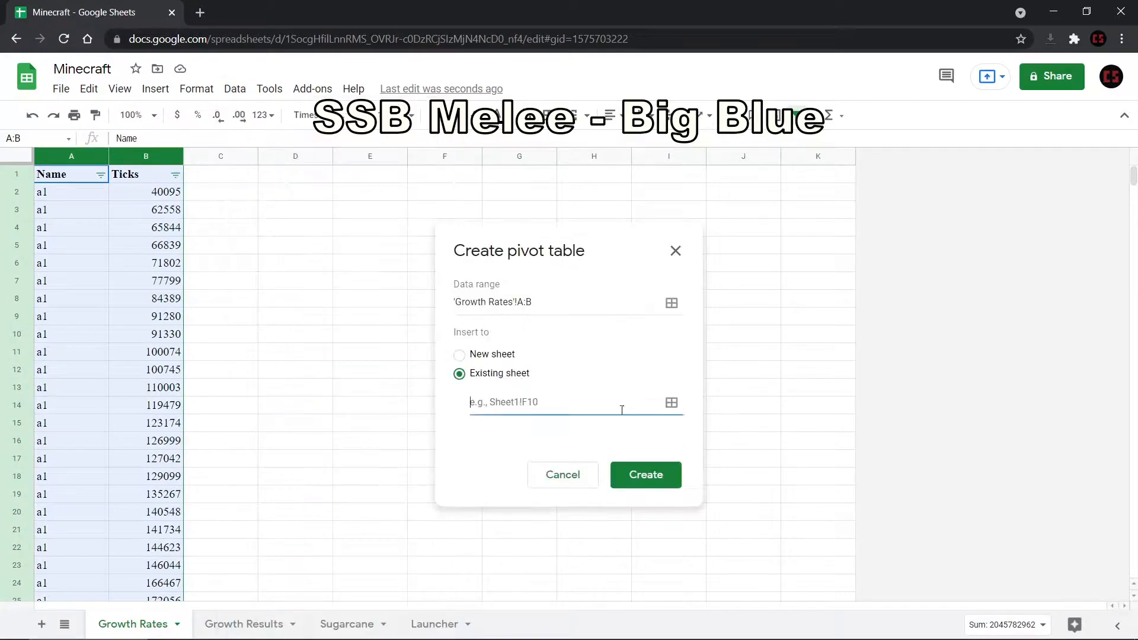
Place the pivot table on the sheet with Ticks per Name summarised by MAX, MIN, AVERAGE and STDEV
left_click(644, 475)
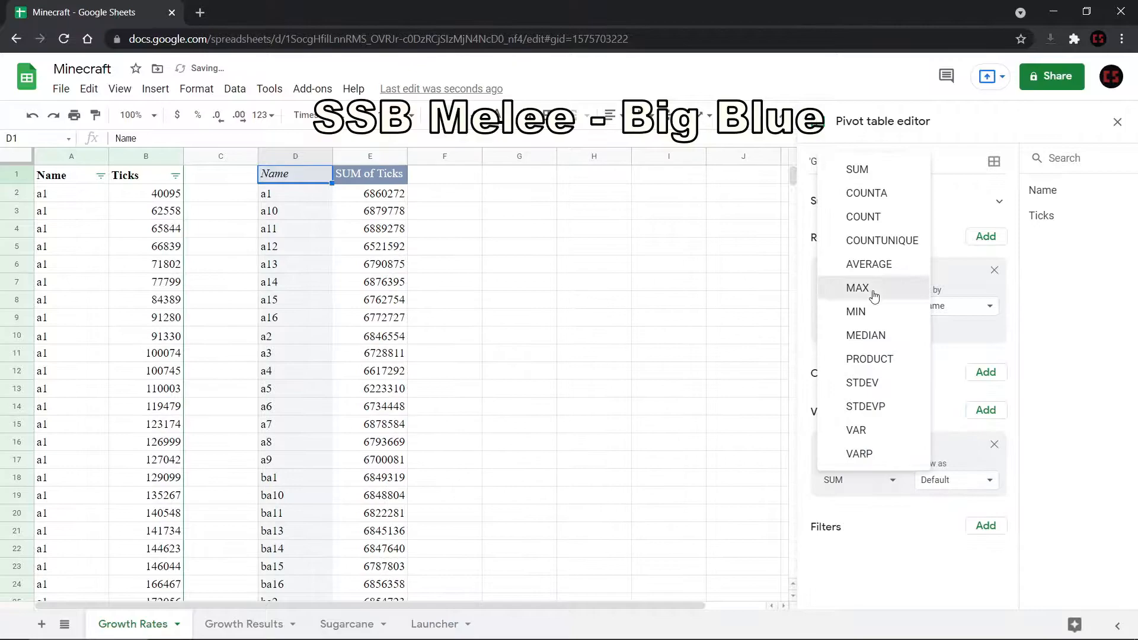
left_click(857, 288)
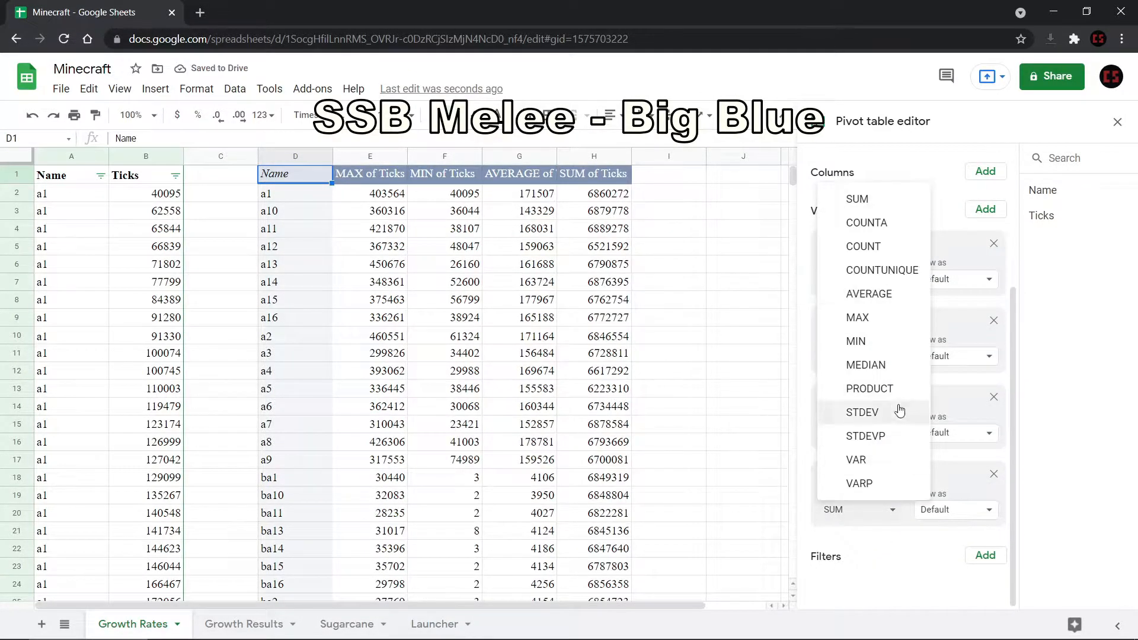
left_click(863, 411)
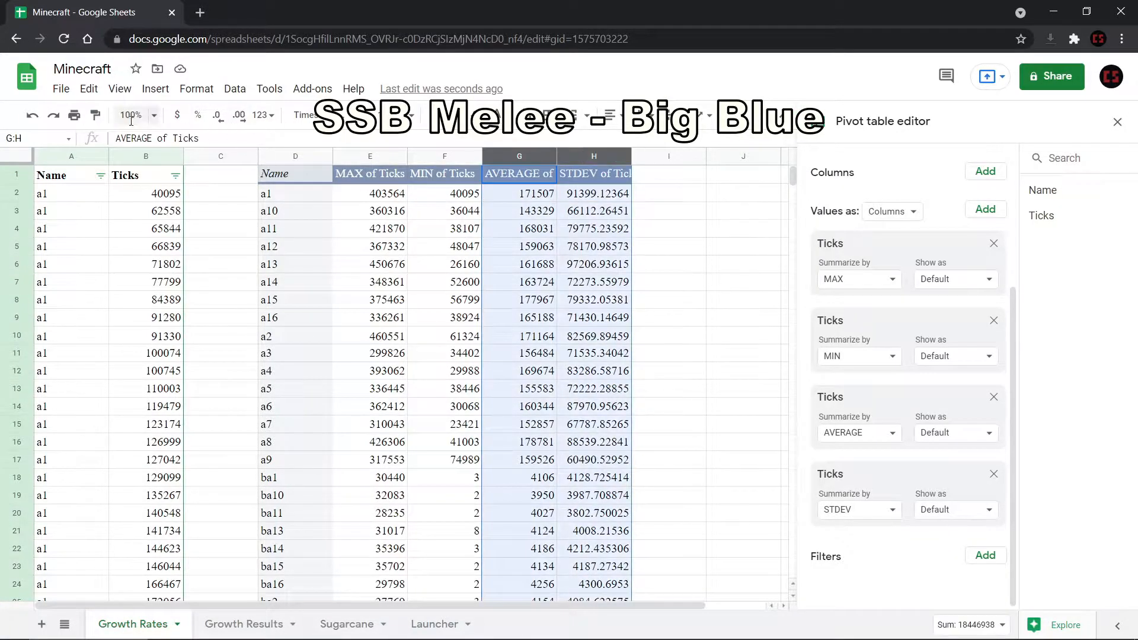
left_click(593, 264)
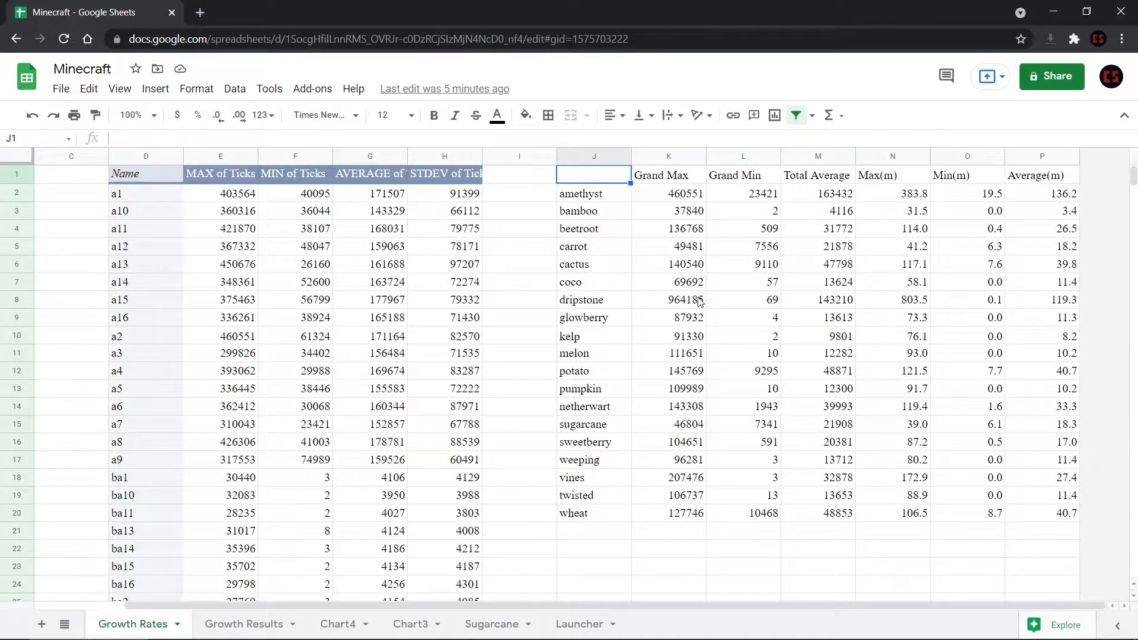
left_click(669, 156)
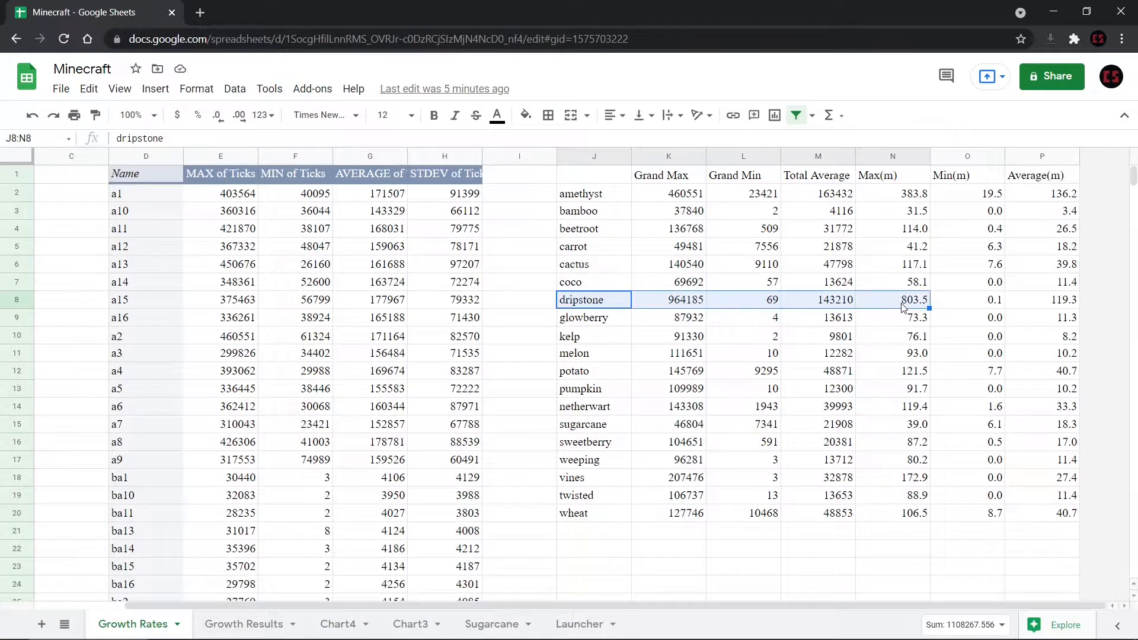
mouse_move(860, 325)
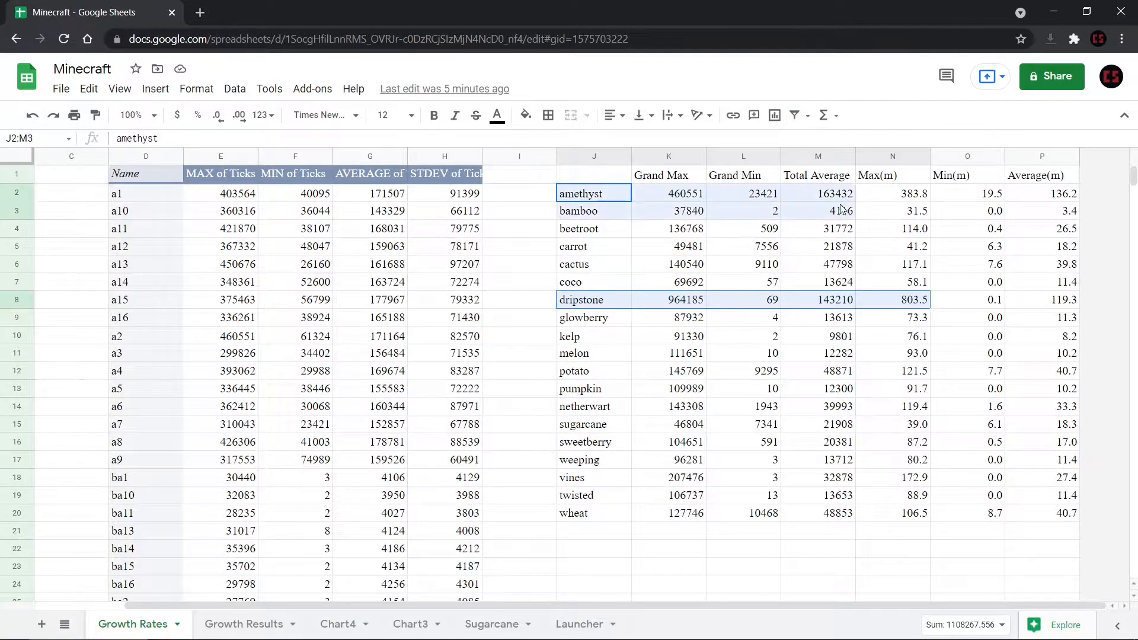
left_click(892, 194)
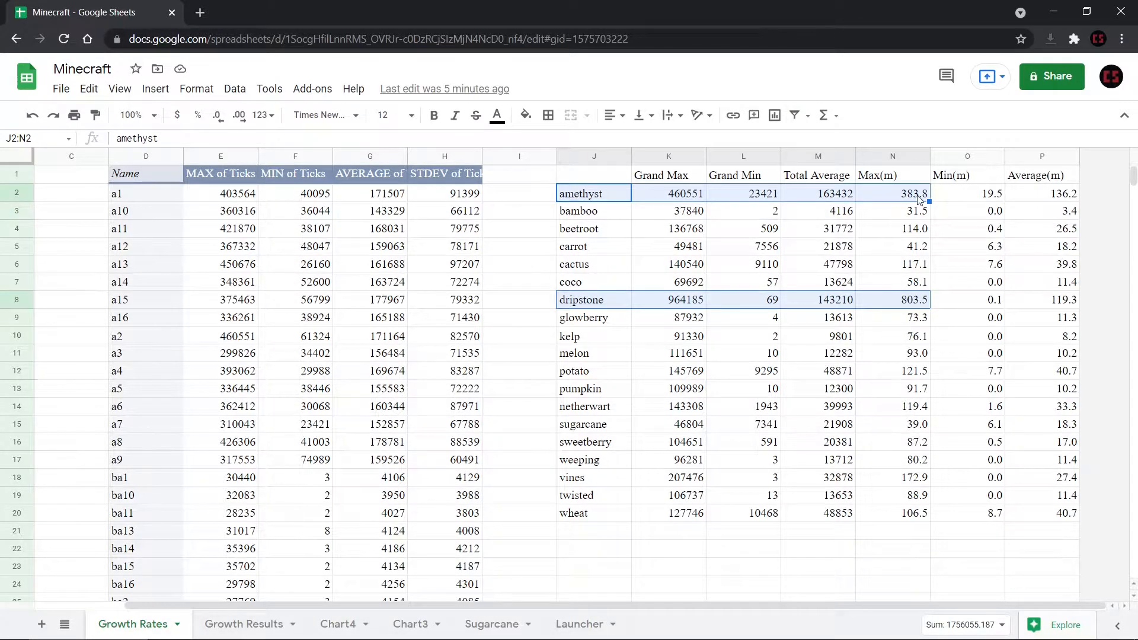
mouse_move(889, 220)
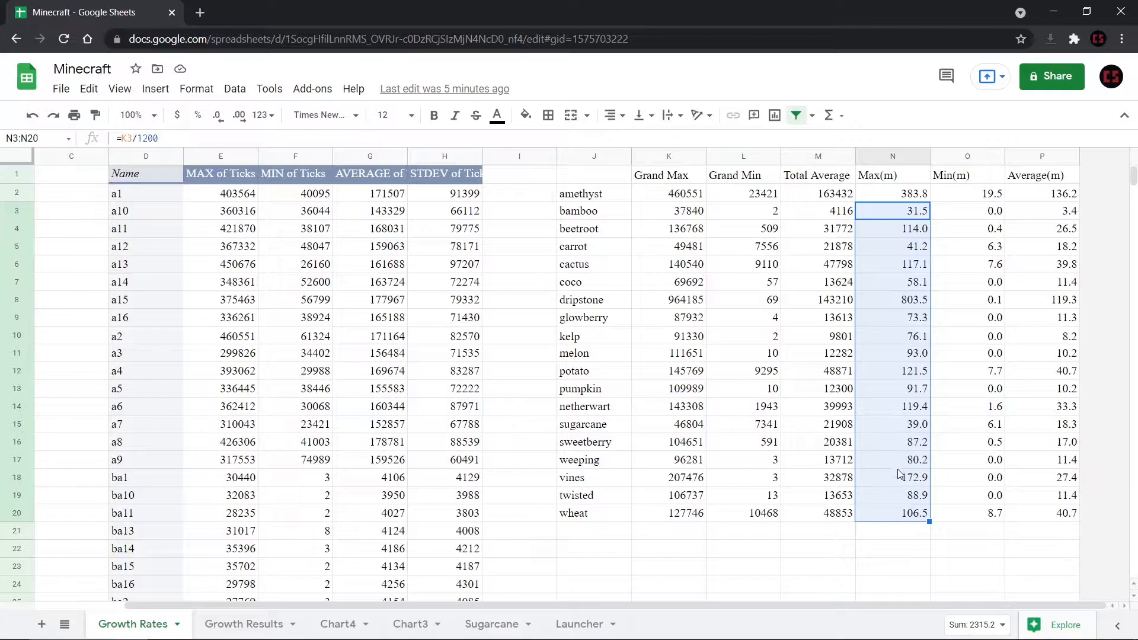
left_click(893, 477)
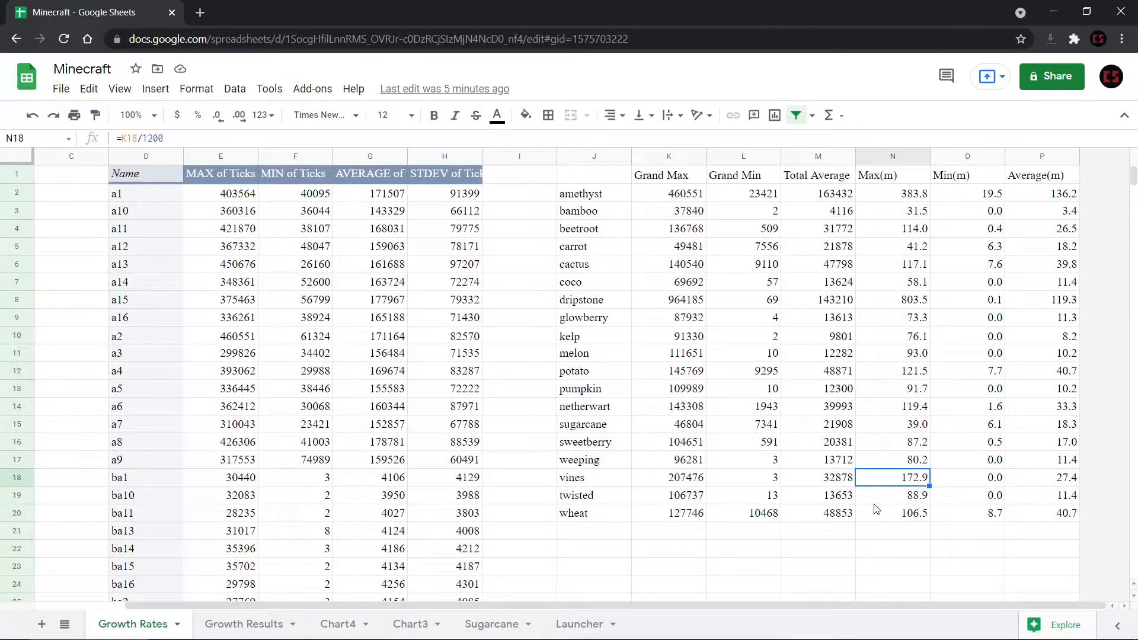
mouse_move(725, 197)
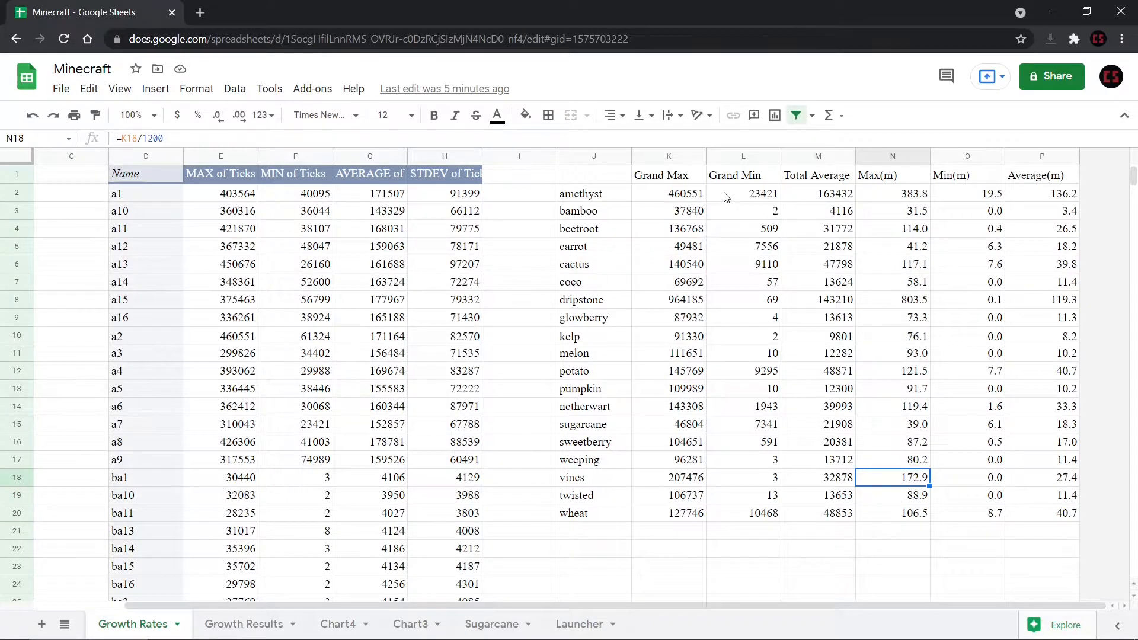
mouse_move(593, 213)
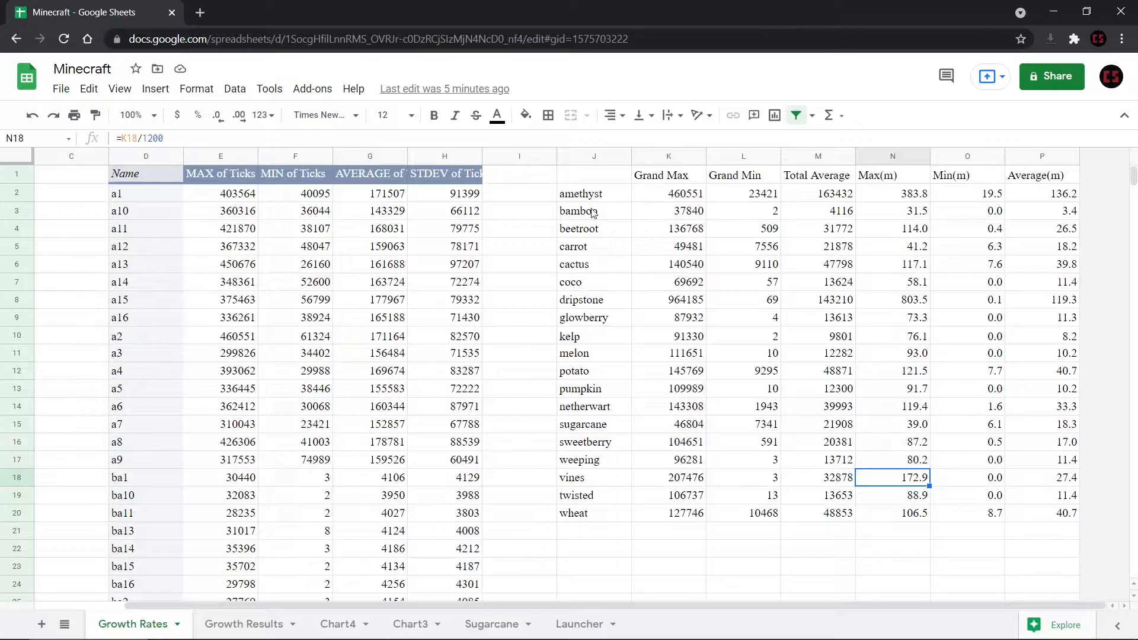
left_click_drag(594, 210, 744, 210)
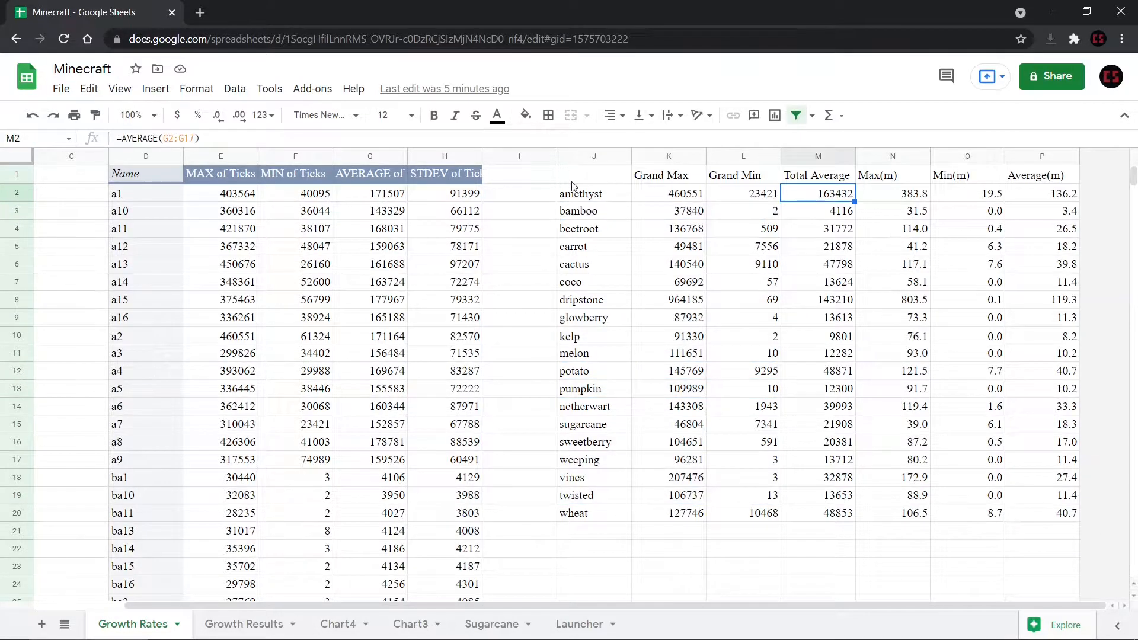
mouse_move(656, 202)
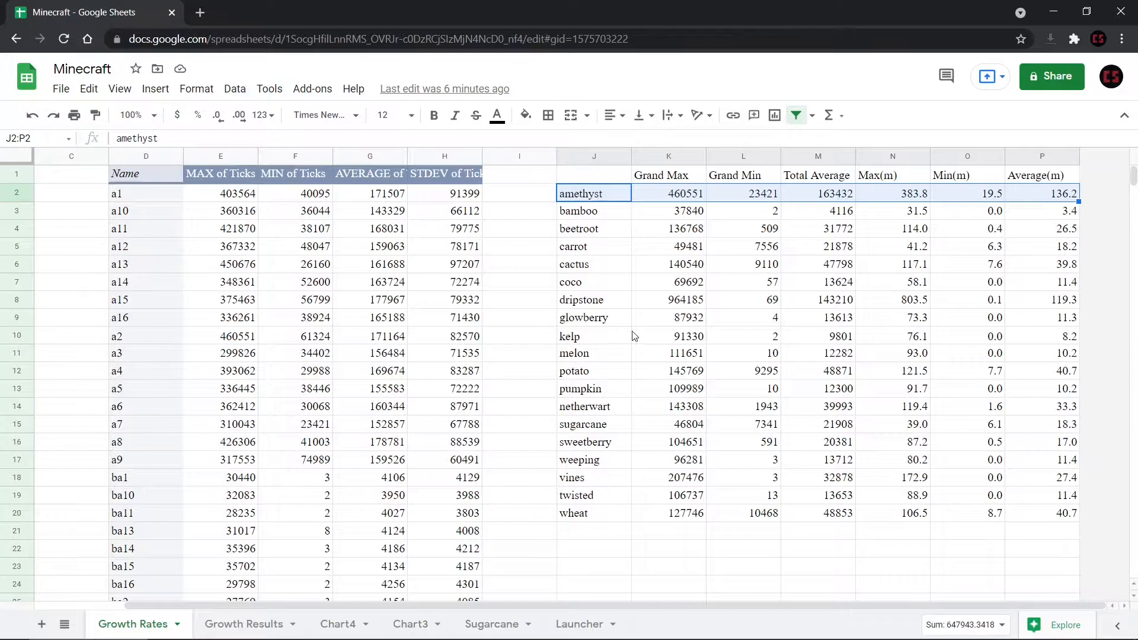
left_click(594, 300)
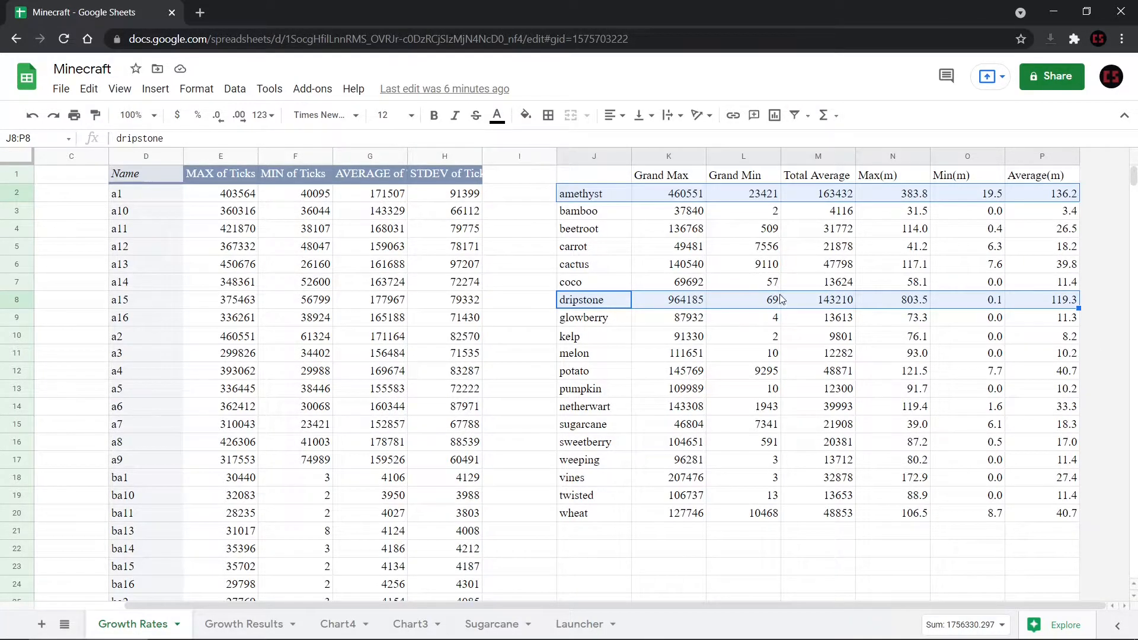
type("w")
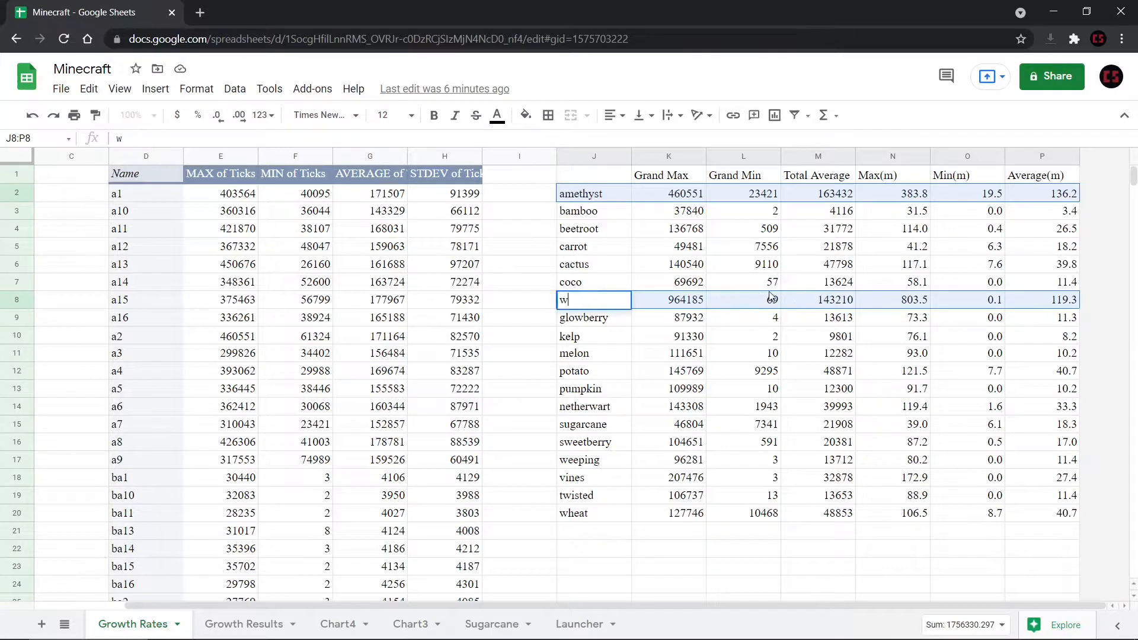
type("ripstone")
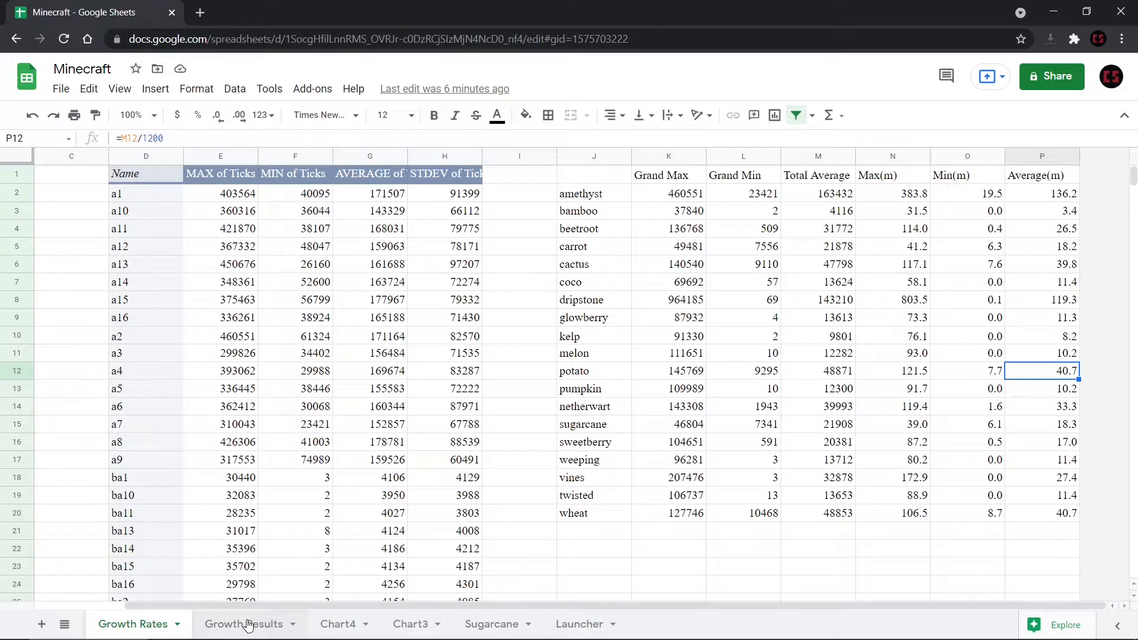
Check the time bins on Growth Results from cell P2, then view the Chart3 growth chart
left_click(243, 624)
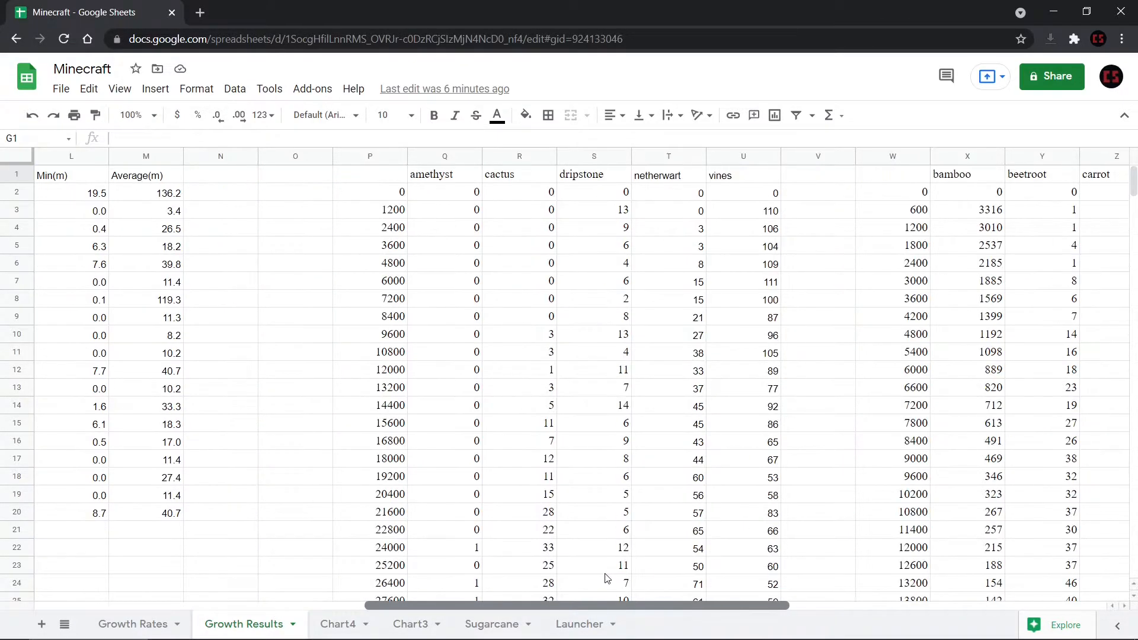
scroll("right", 3)
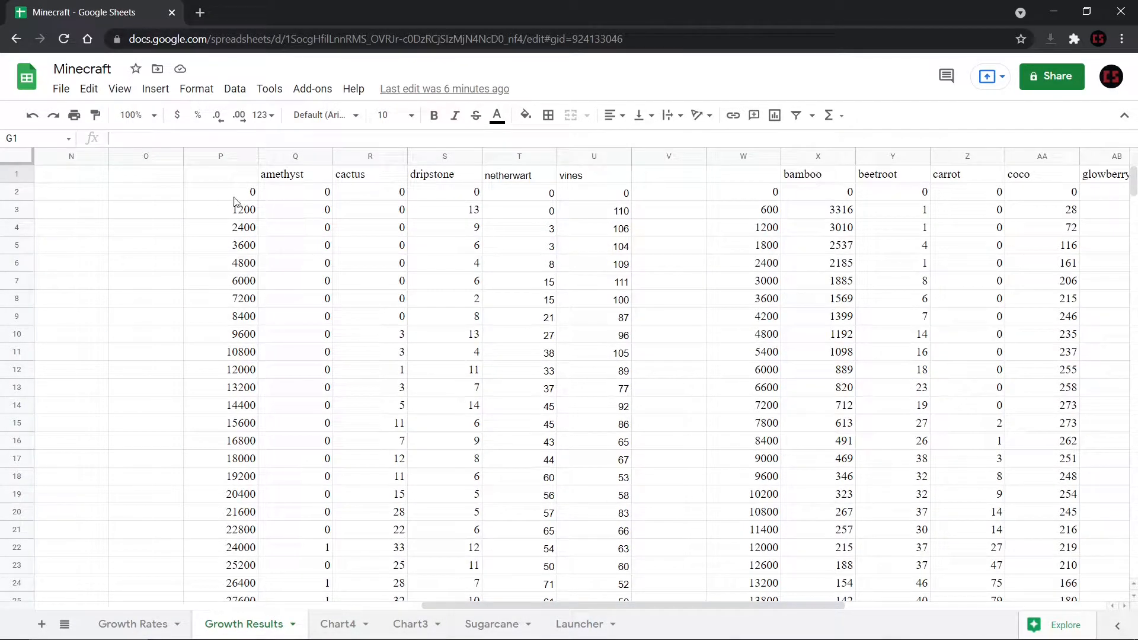
left_click(220, 192)
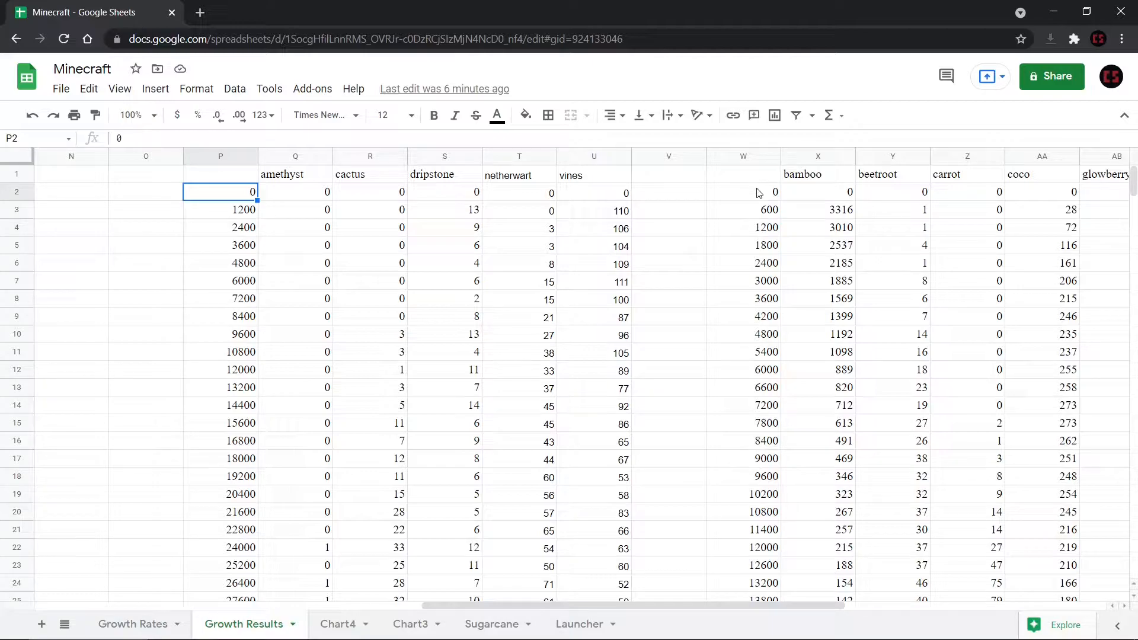
mouse_move(413, 208)
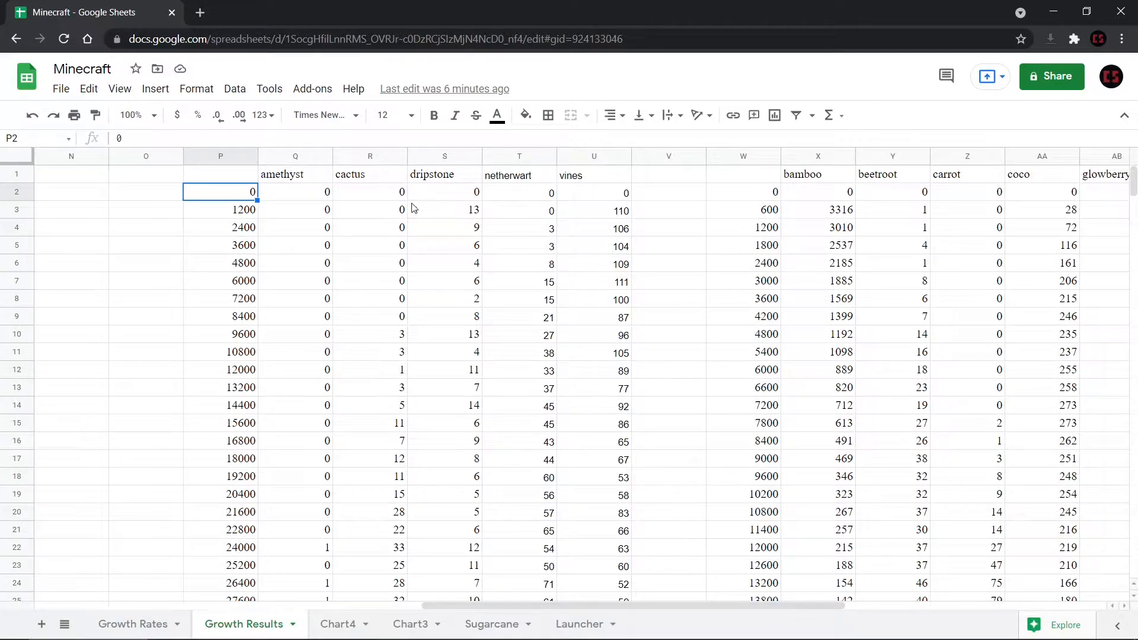
mouse_move(388, 607)
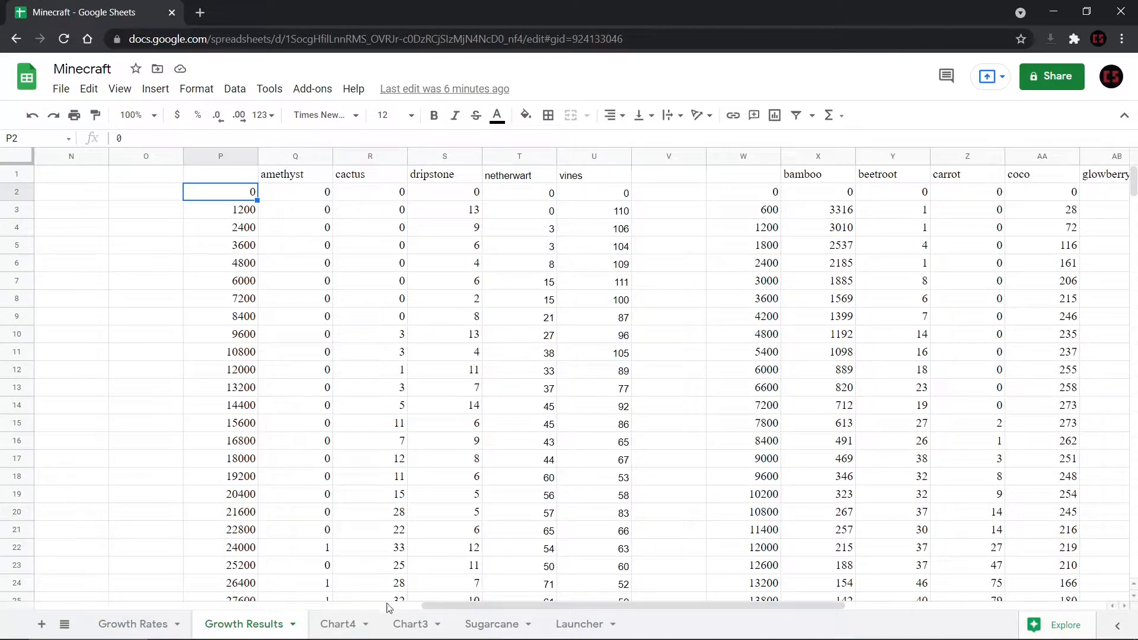
left_click(411, 623)
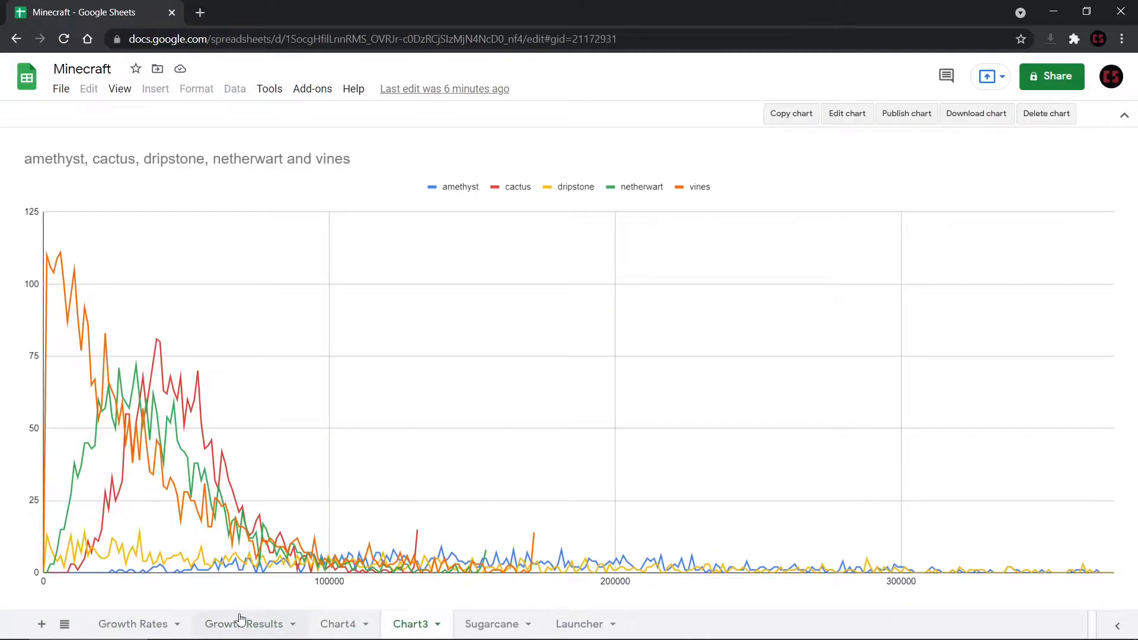
mouse_move(121, 437)
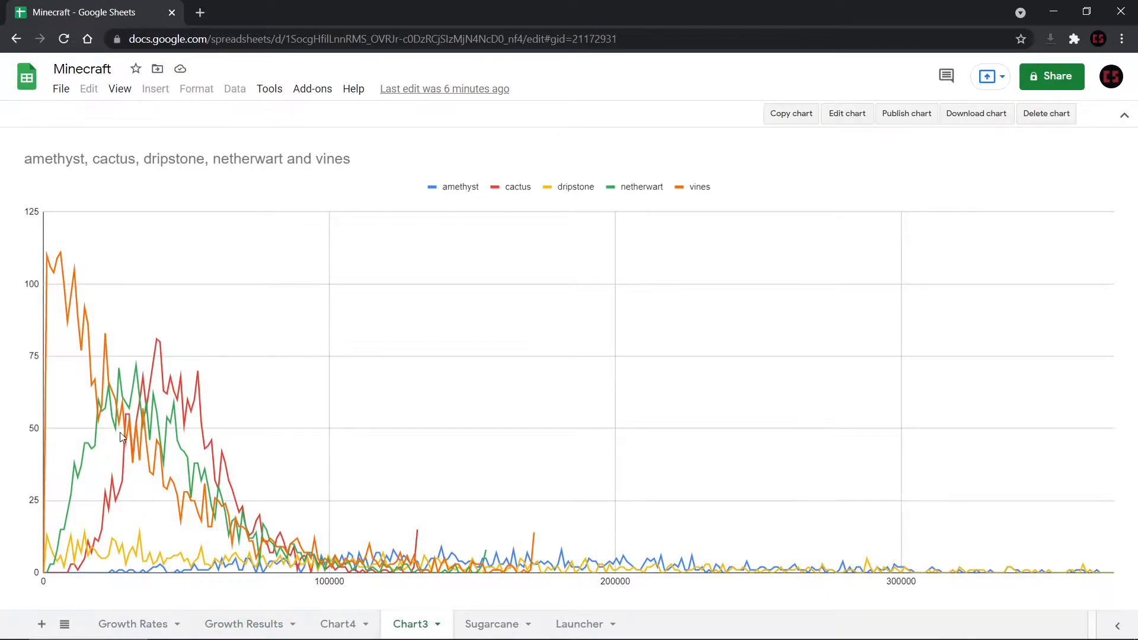
mouse_move(316, 546)
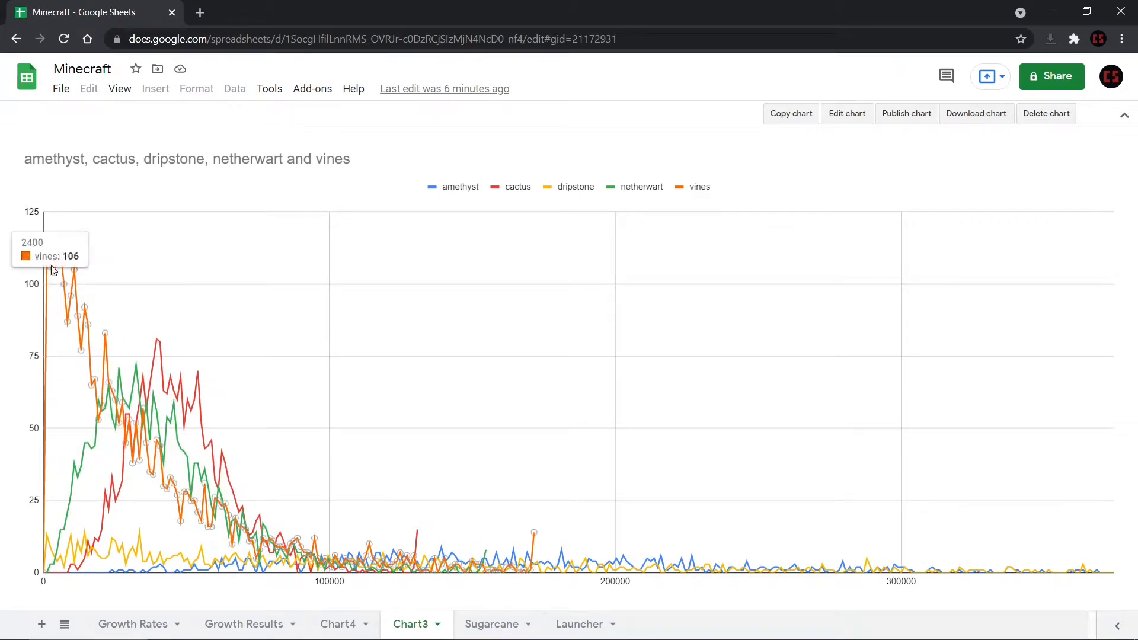
mouse_move(64, 275)
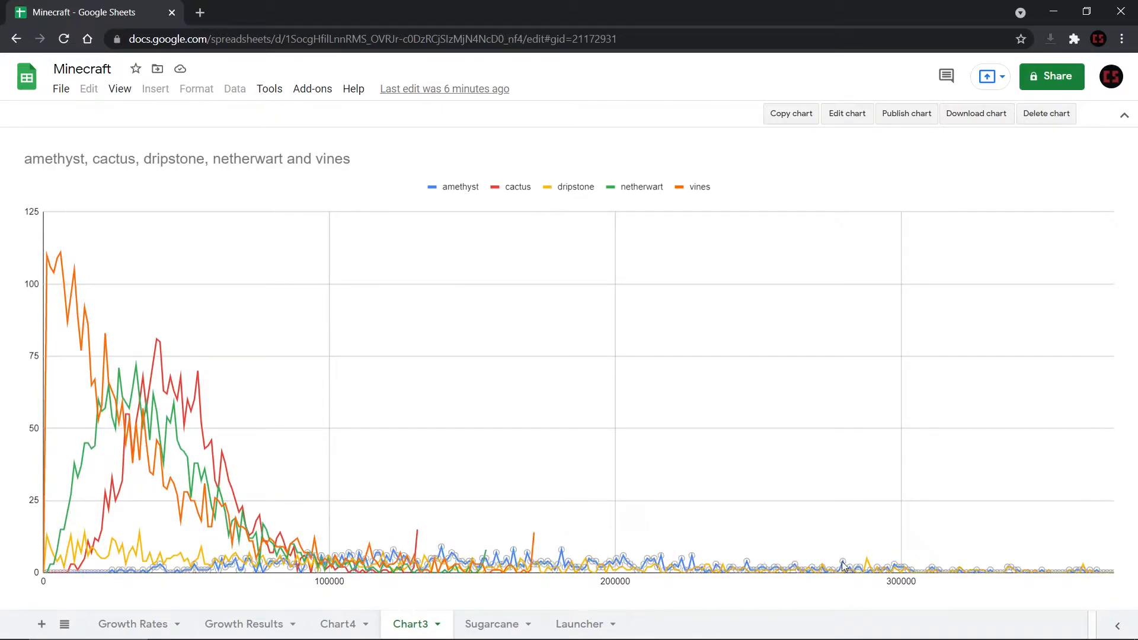
mouse_move(604, 574)
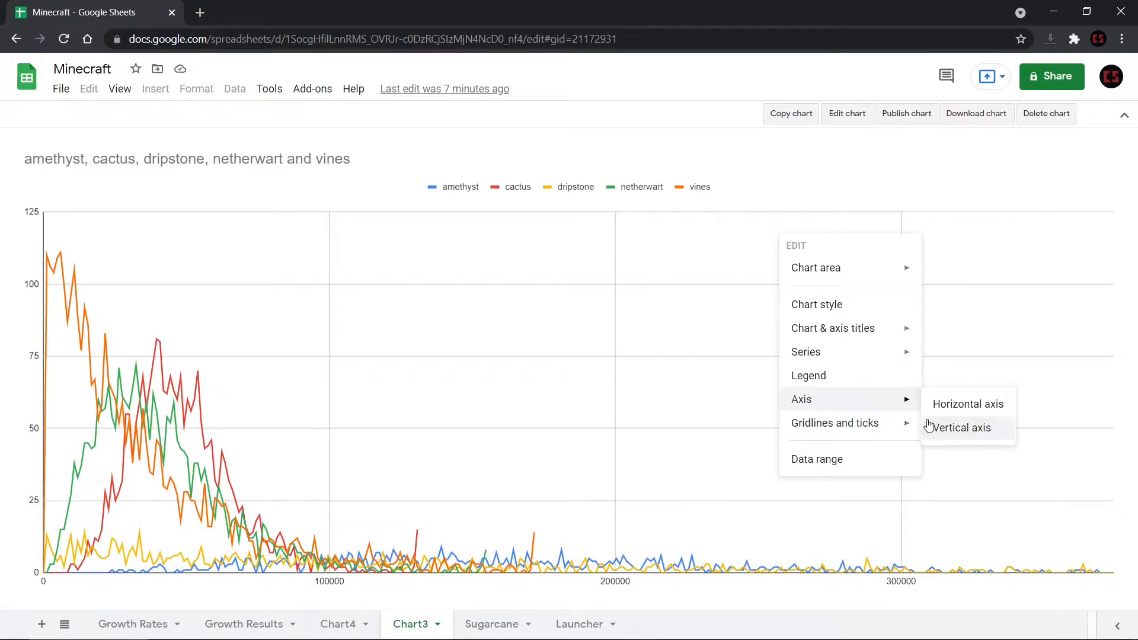
Open the chart's vertical-axis settings and enter 10 as the axis maximum
left_click(960, 428)
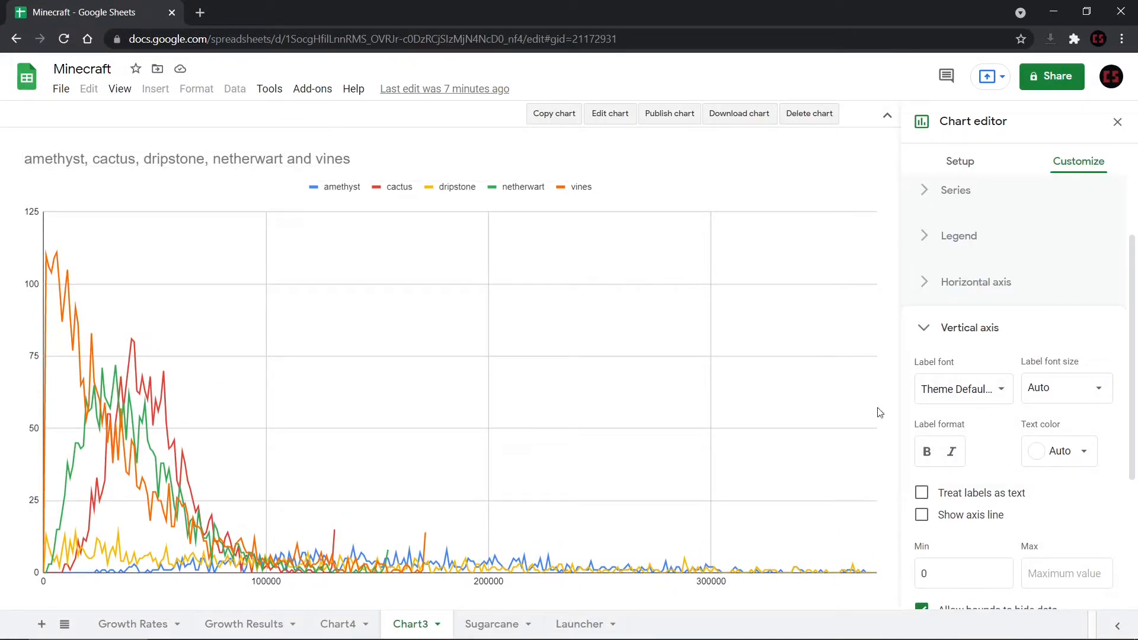
left_click(1067, 573)
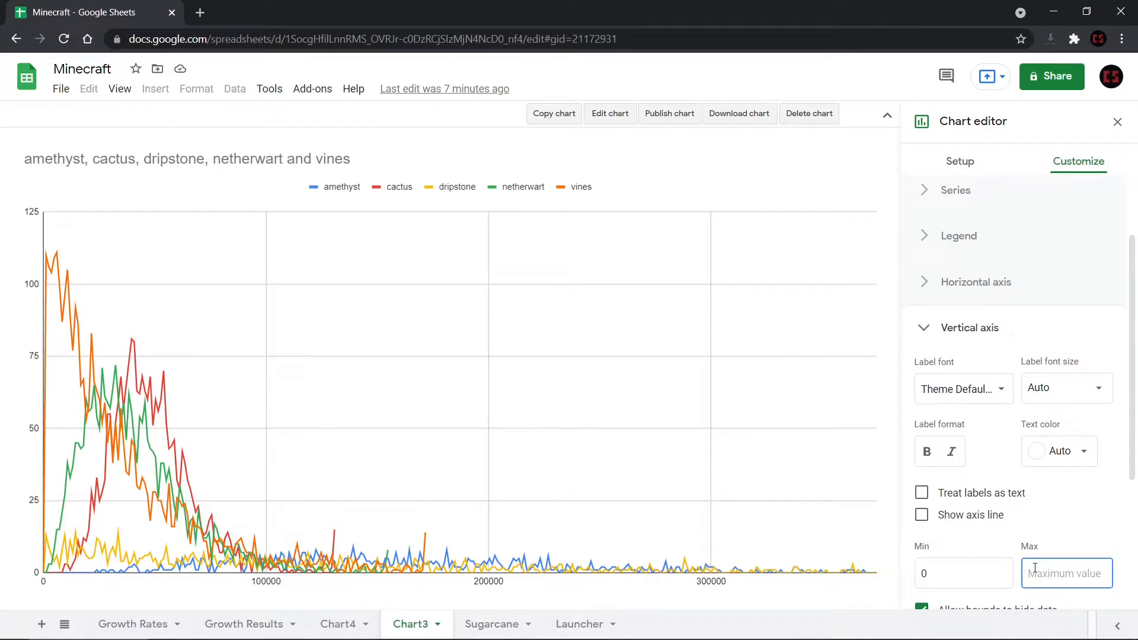
type("10")
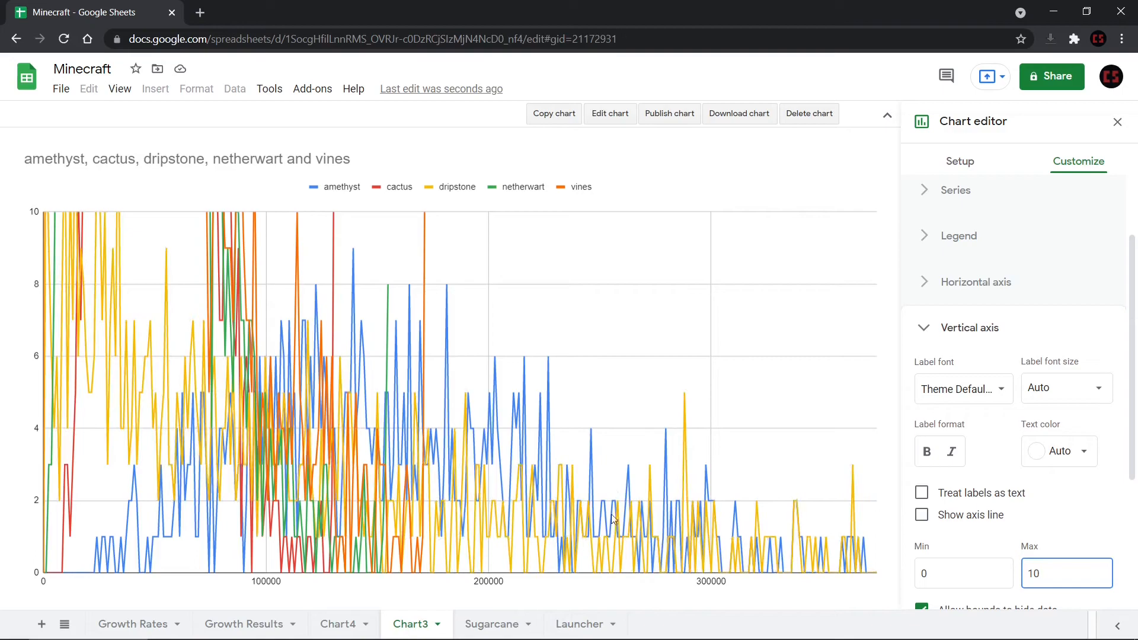
mouse_move(915, 487)
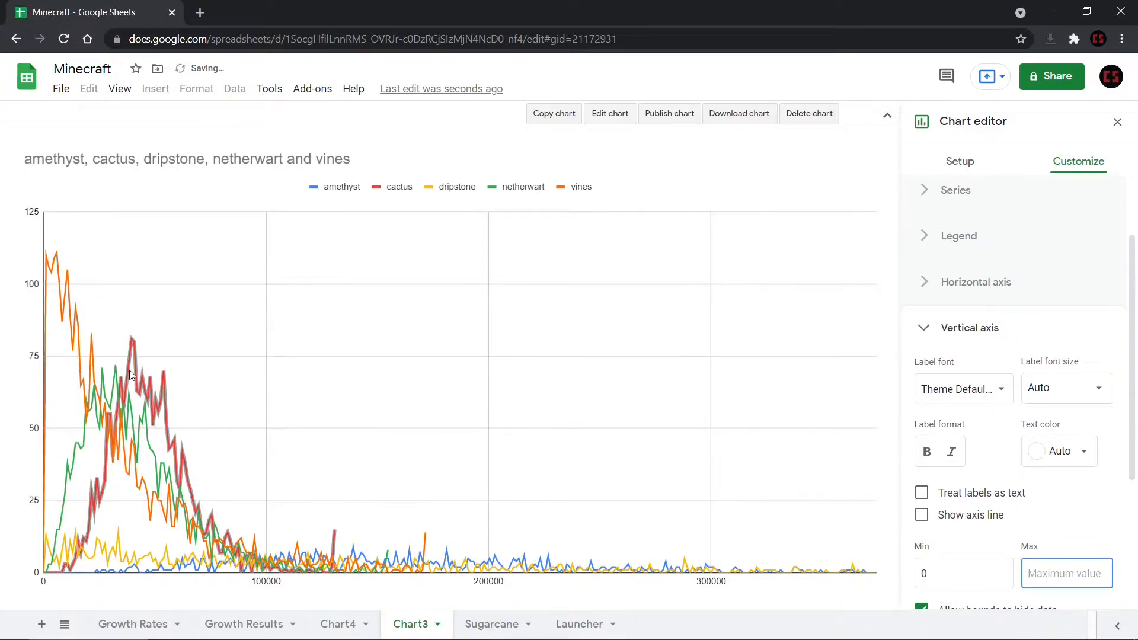
mouse_move(143, 359)
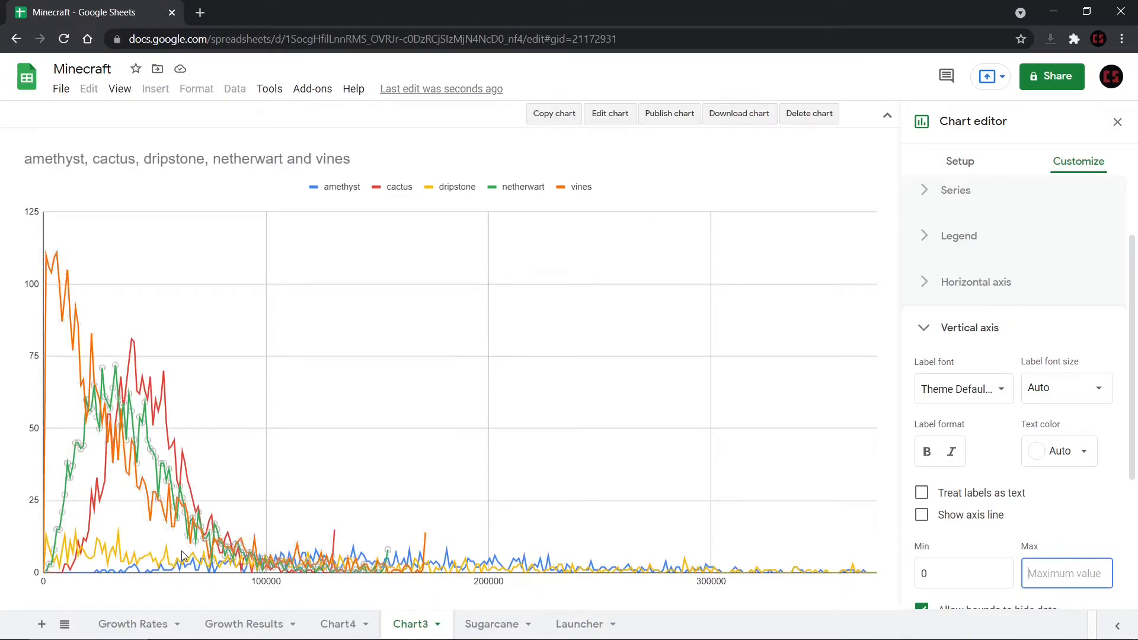
Look up the cactus total average on Growth Rates, then return to the Chart3 chart
left_click(244, 625)
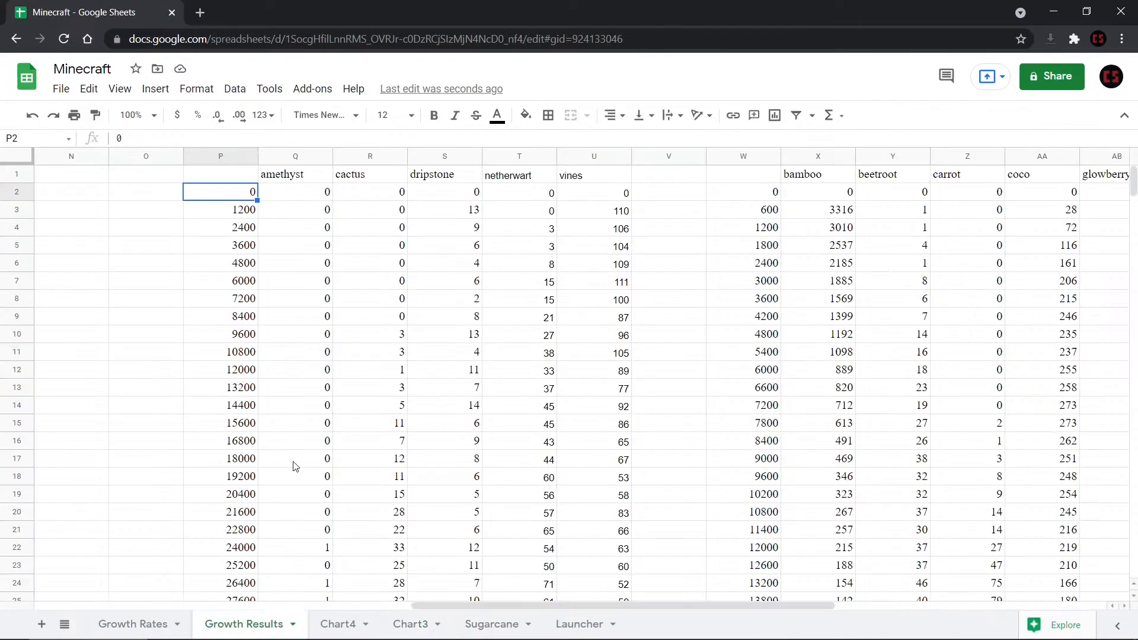
left_click(132, 623)
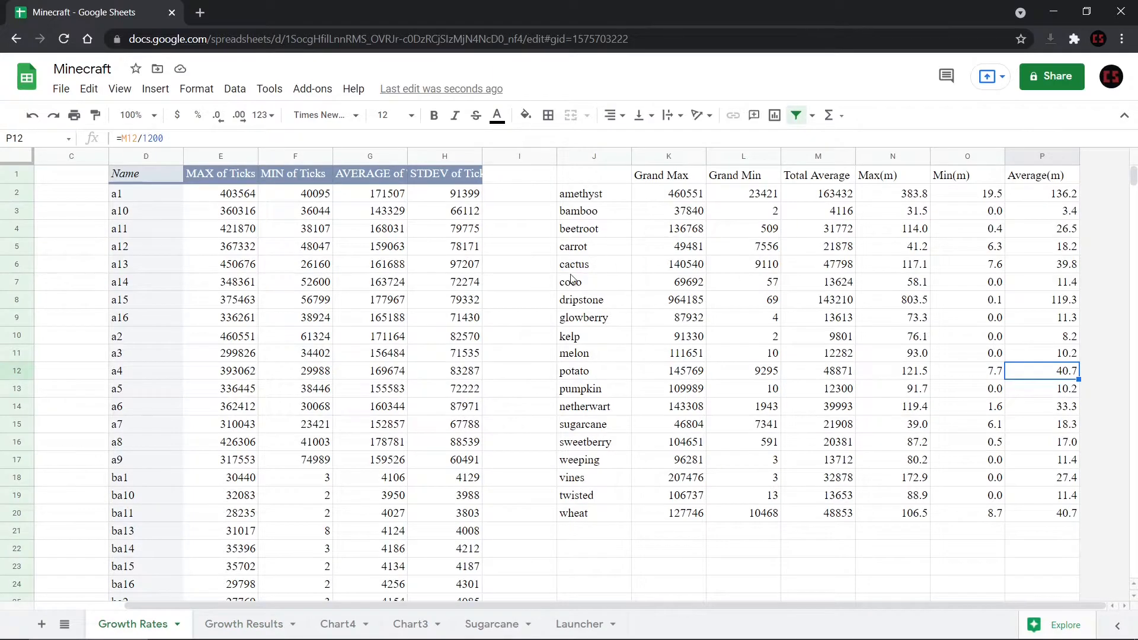
left_click(818, 263)
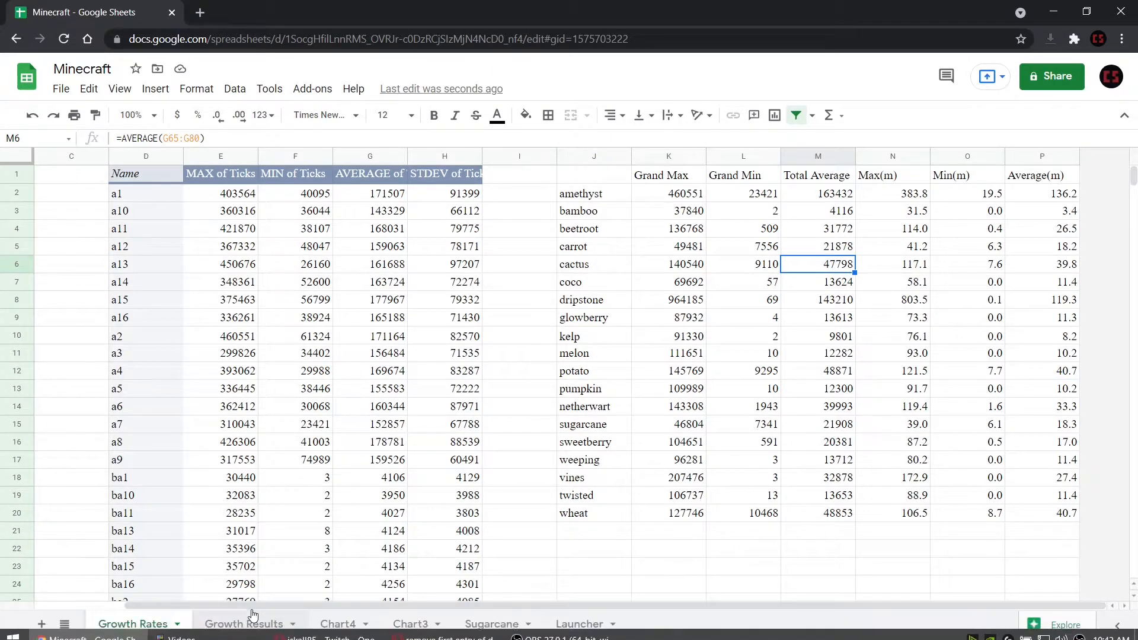
left_click(244, 623)
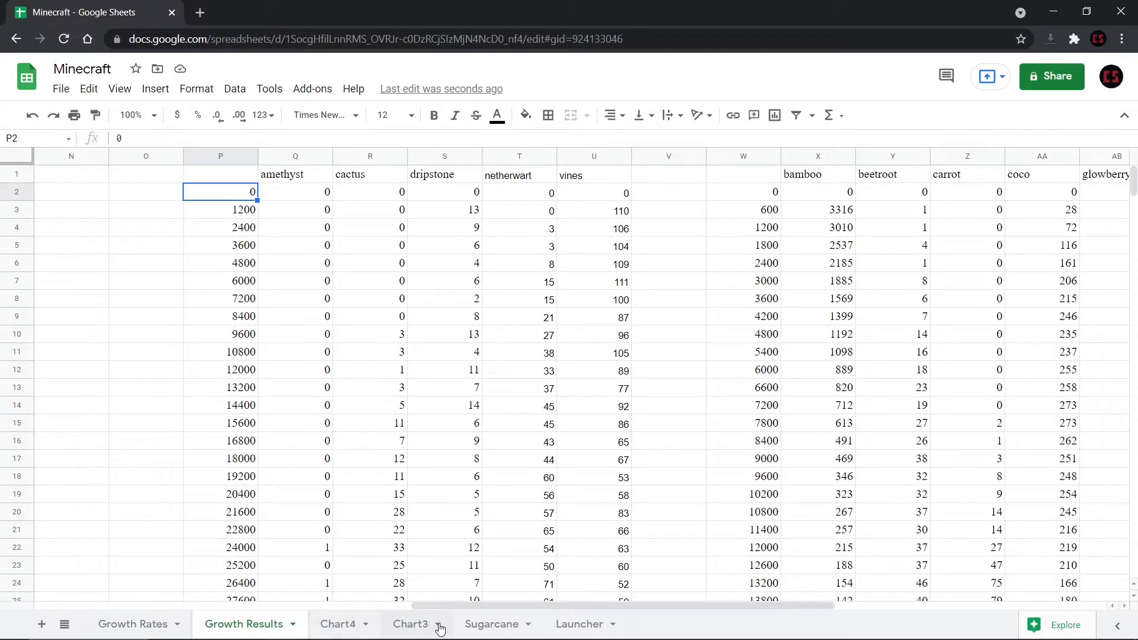
left_click(411, 624)
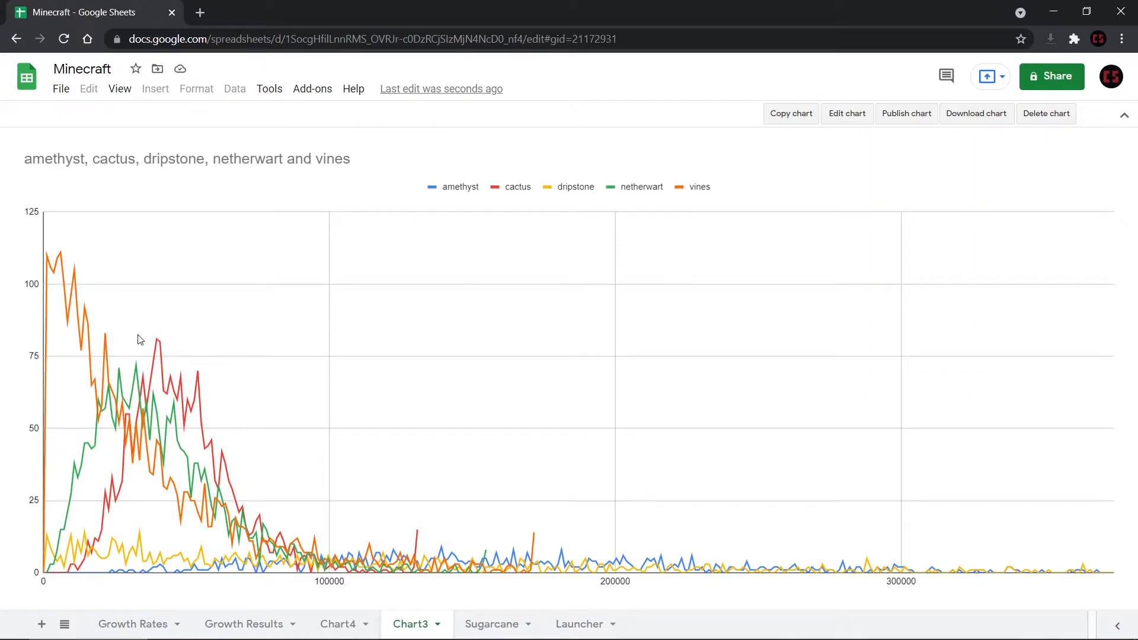
mouse_move(125, 372)
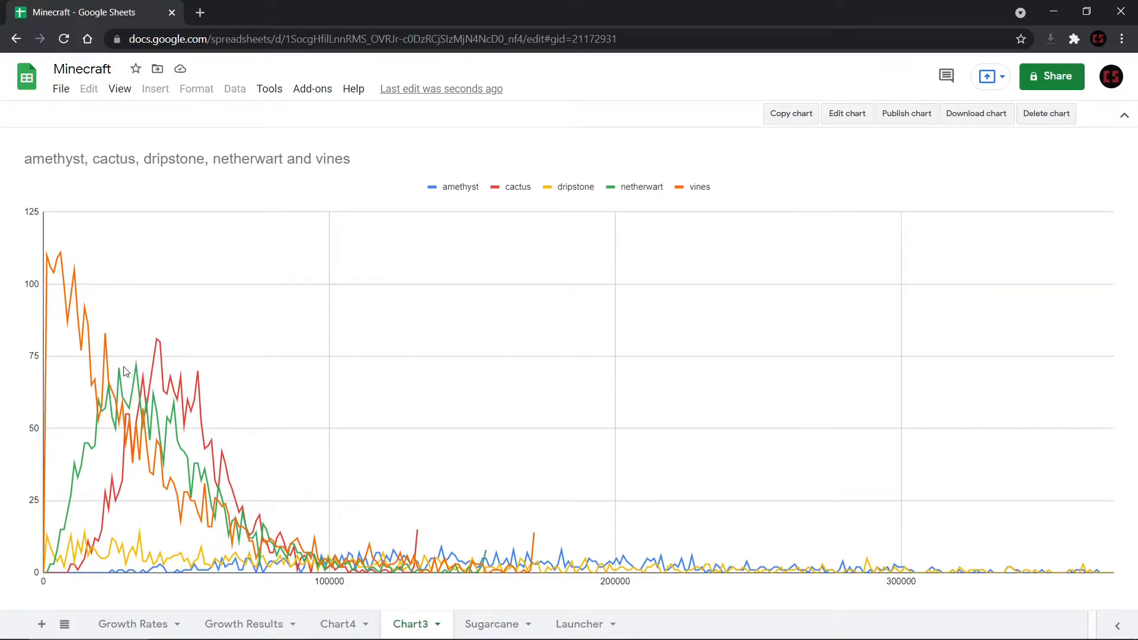
Switch to the Chart4 sheet plotting bamboo, beetroot, carrot and eleven other crops
left_click(337, 624)
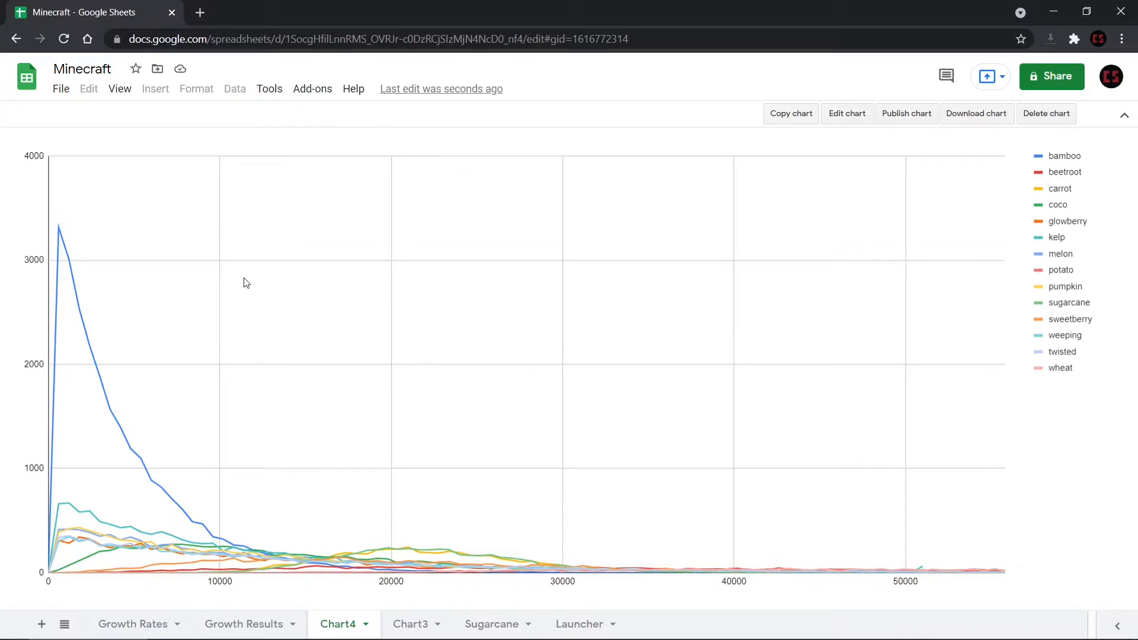
mouse_move(63, 391)
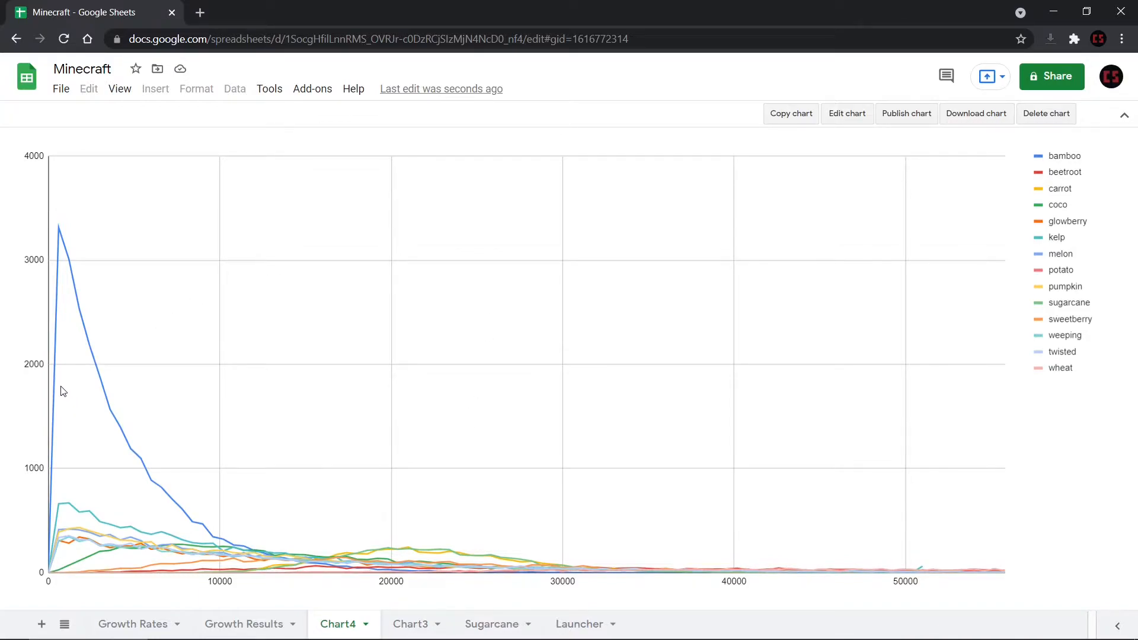
mouse_move(80, 295)
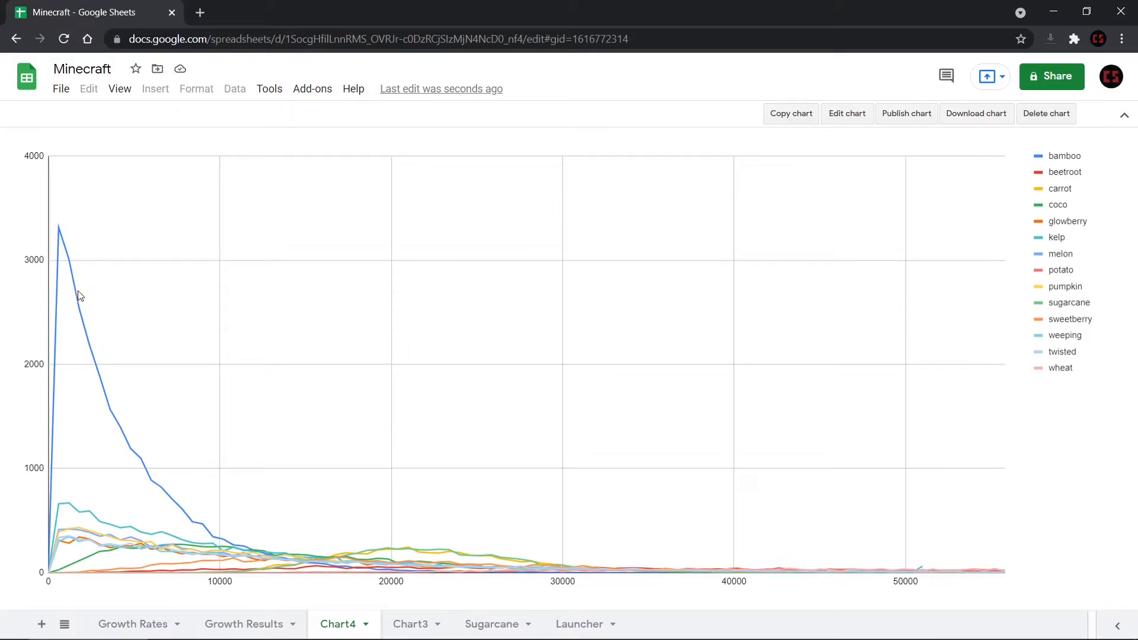
mouse_move(959, 467)
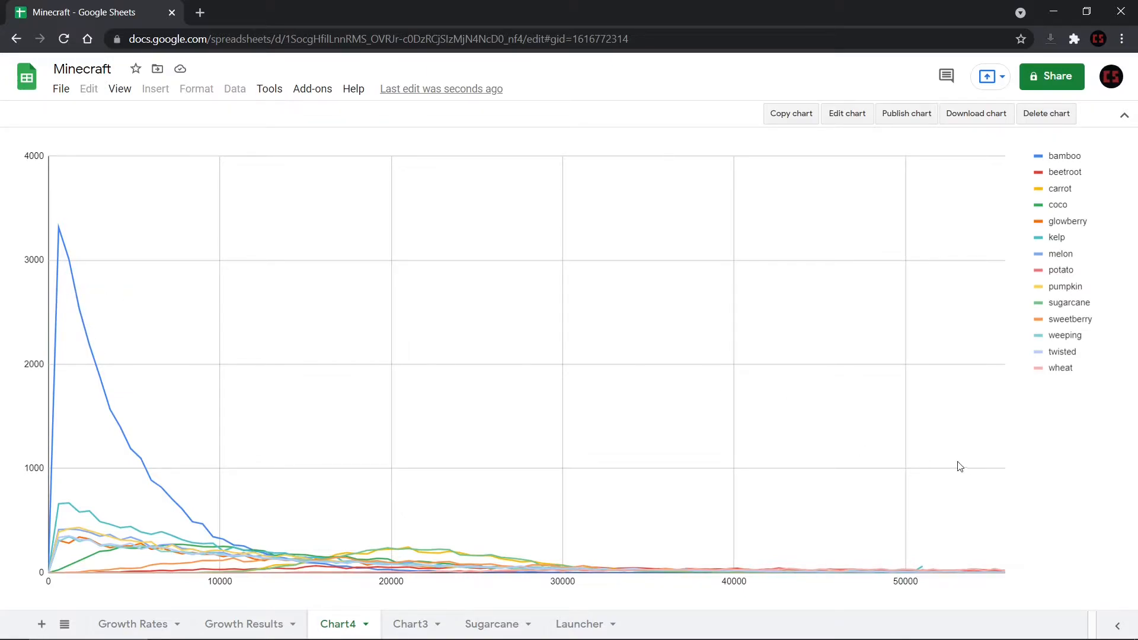
mouse_move(711, 376)
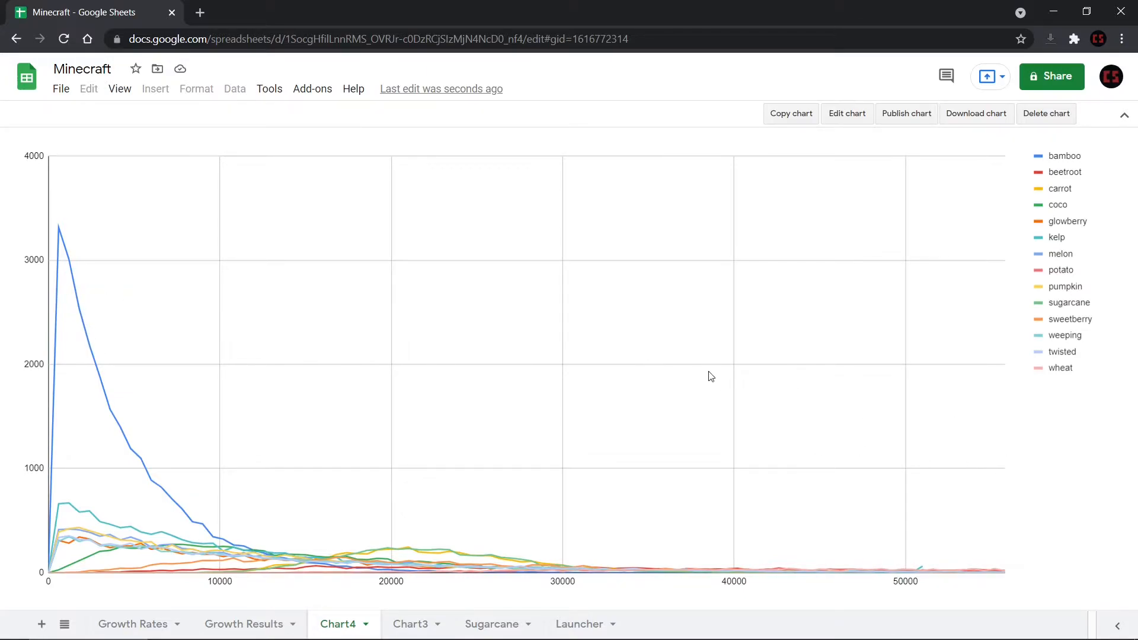
mouse_move(52, 238)
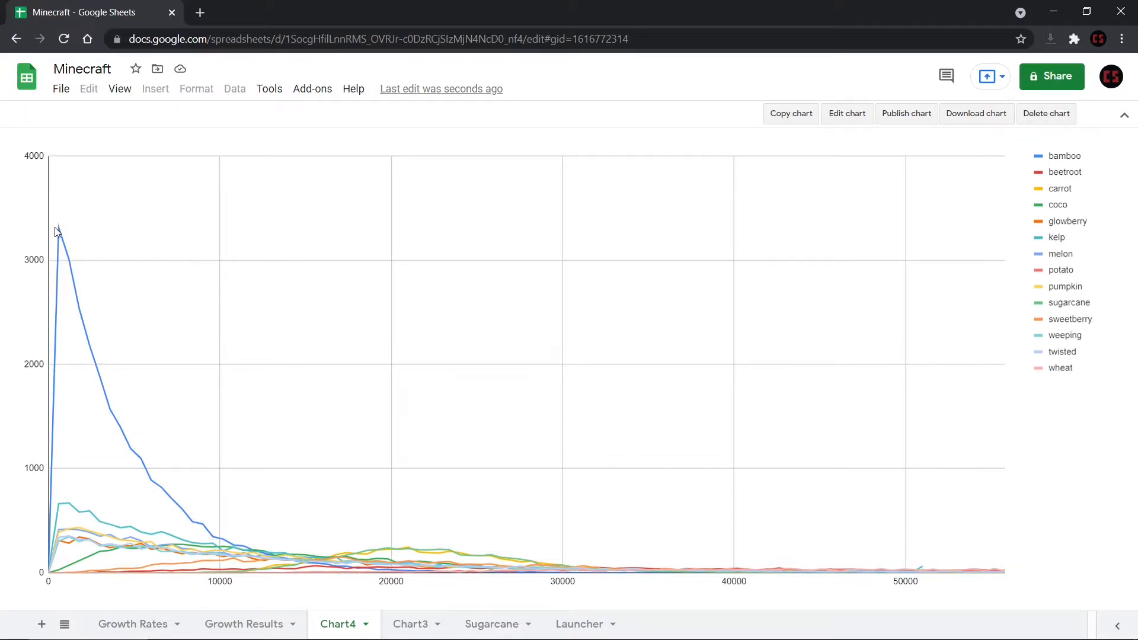
mouse_move(622, 414)
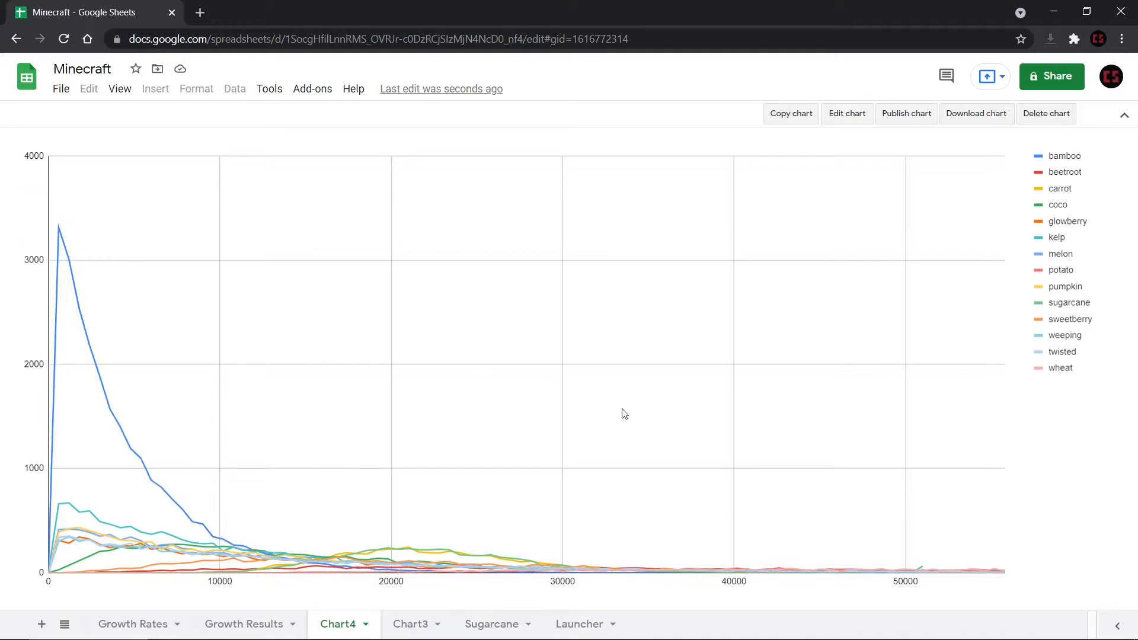
Open the Chart4 chart's vertical-axis settings and set the maximum to 800
right_click(621, 413)
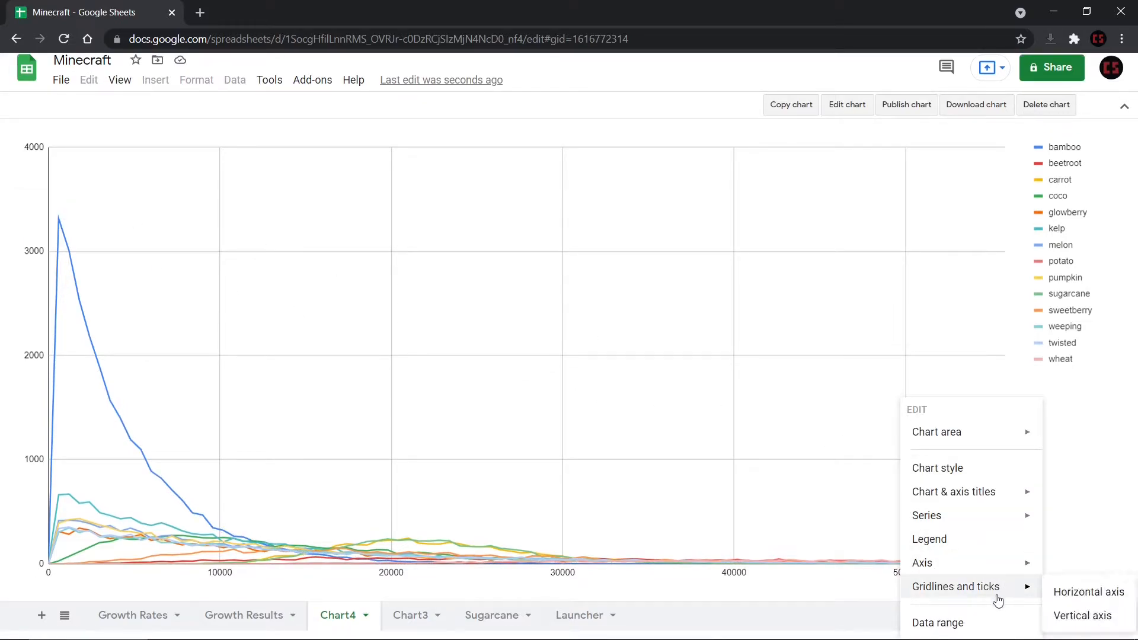
mouse_move(922, 563)
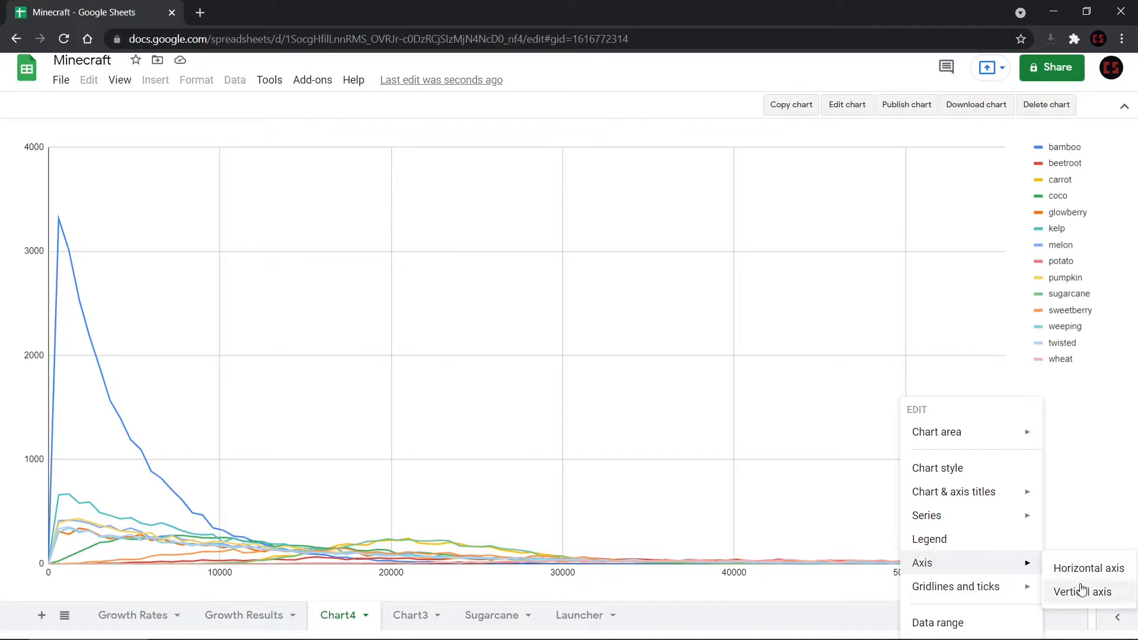
left_click(1080, 592)
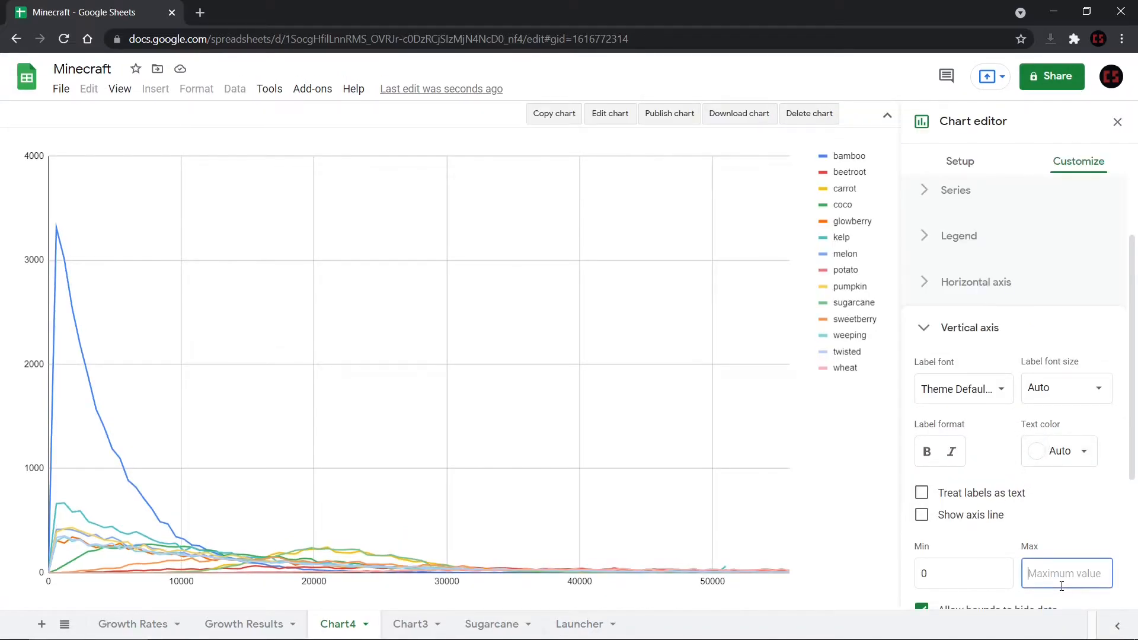
type("800")
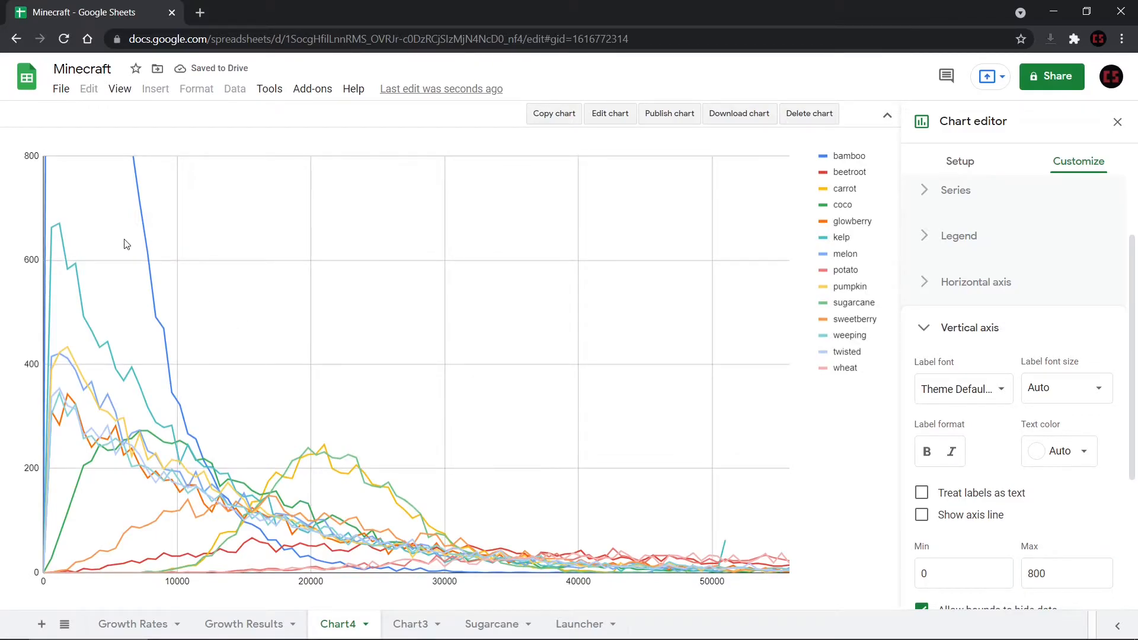
mouse_move(78, 309)
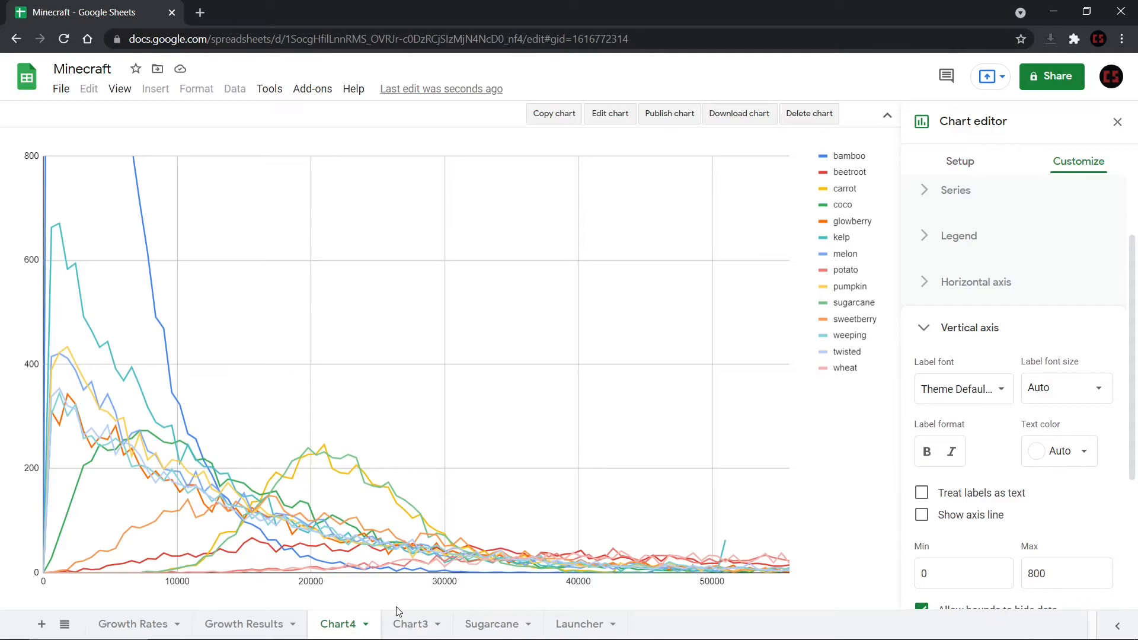
mouse_move(416, 624)
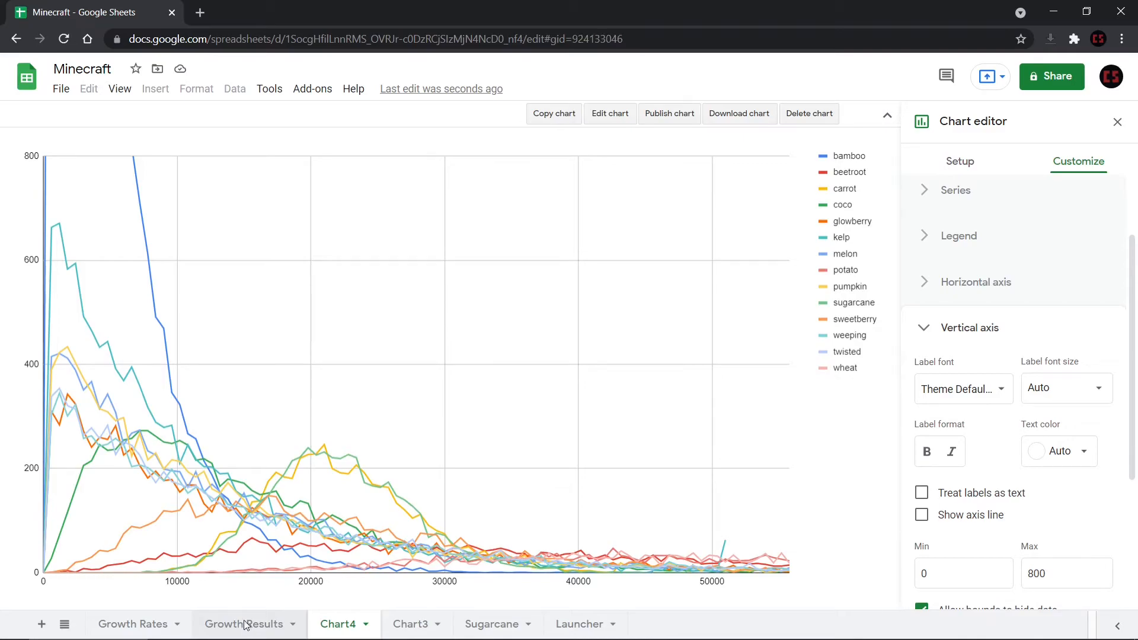
Switch to Growth Results and select the kelp row G10:M10 of the stats table
left_click(243, 624)
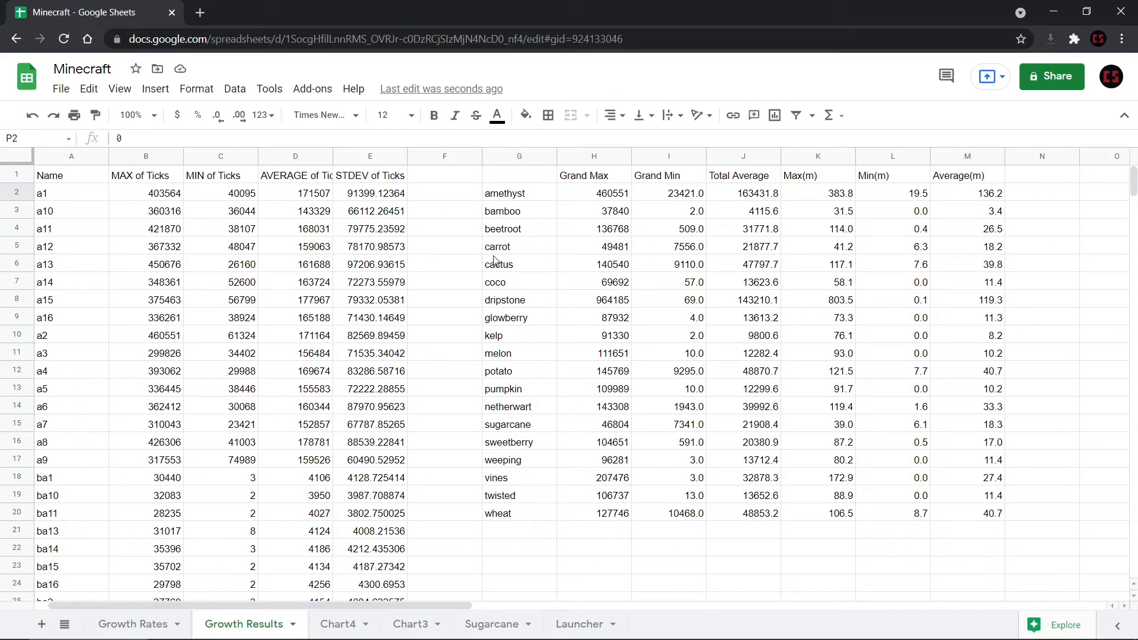
left_click_drag(518, 264, 966, 263)
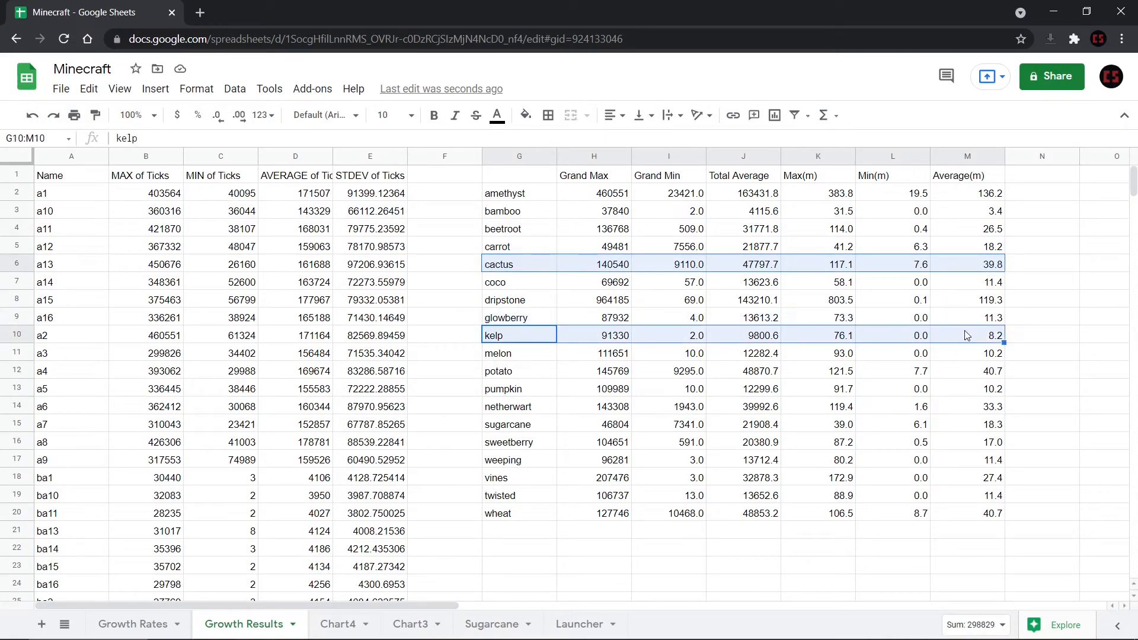
mouse_move(974, 343)
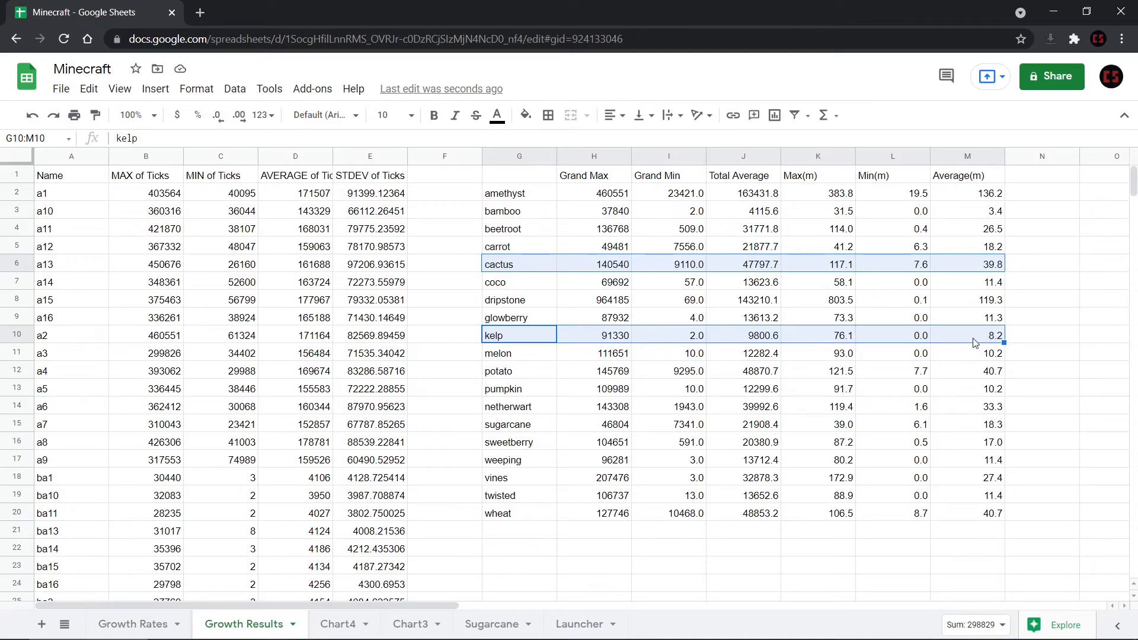
mouse_move(969, 265)
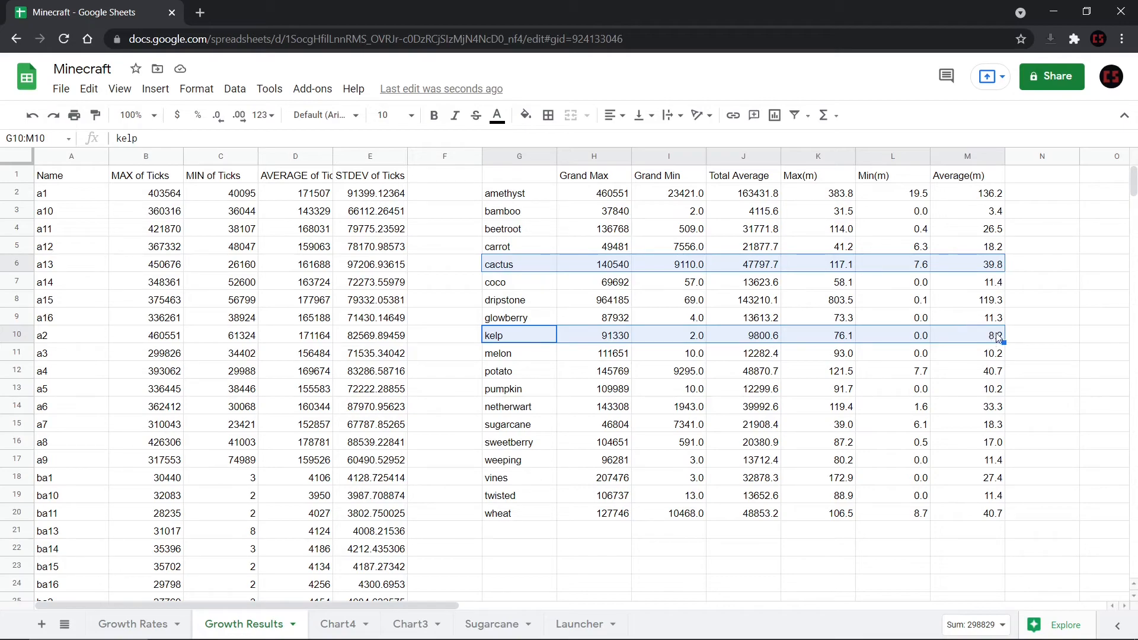
mouse_move(938, 339)
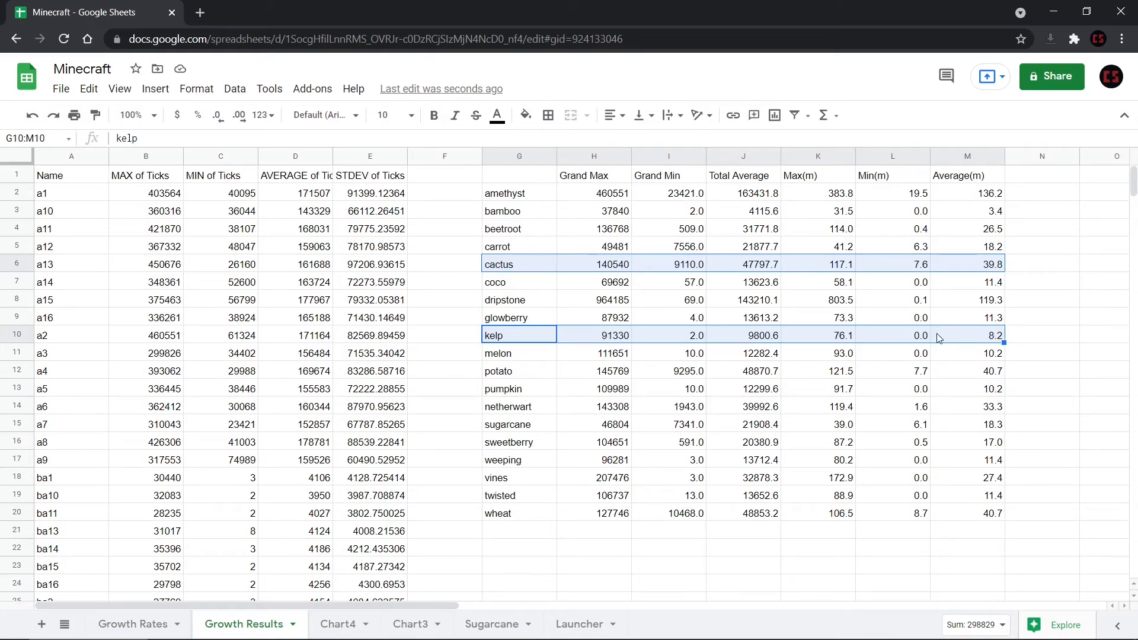
mouse_move(911, 378)
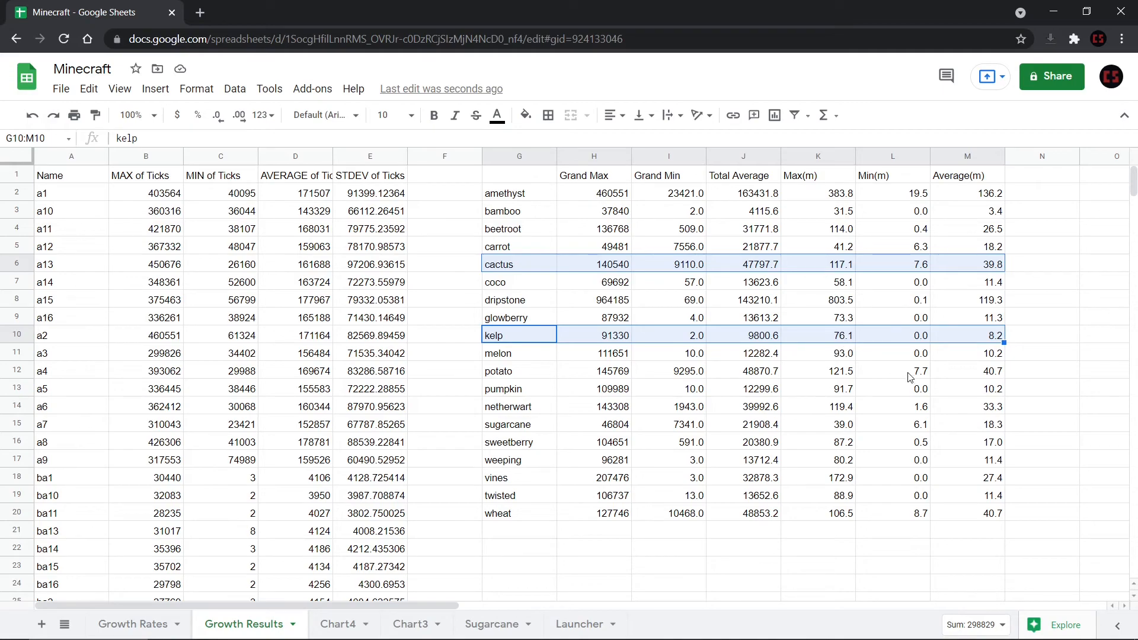
mouse_move(579, 269)
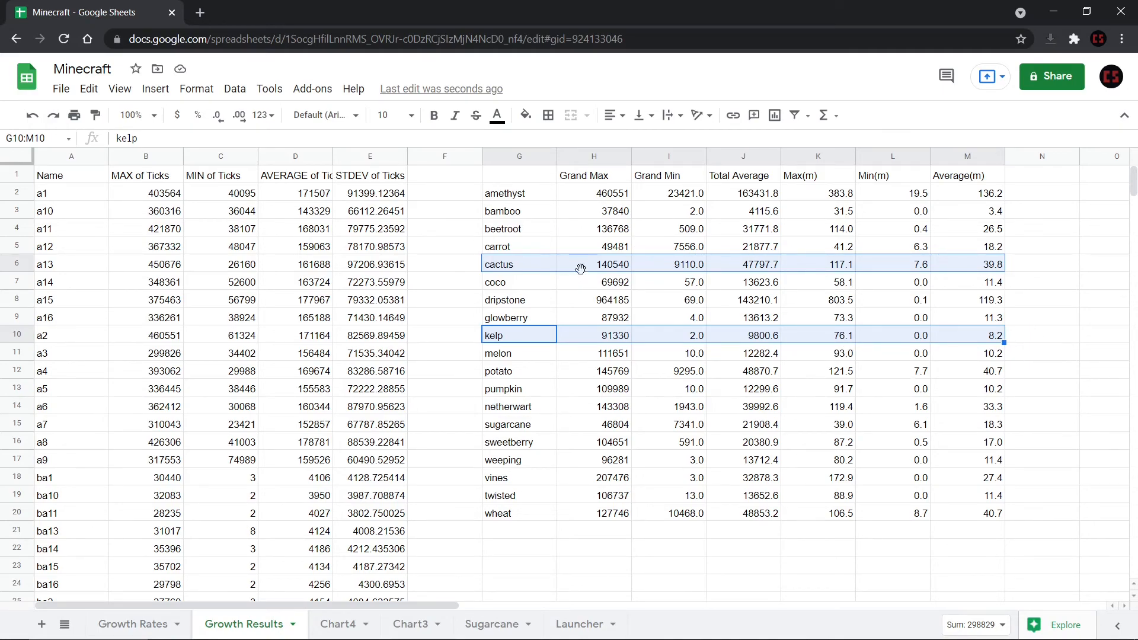
mouse_move(488, 343)
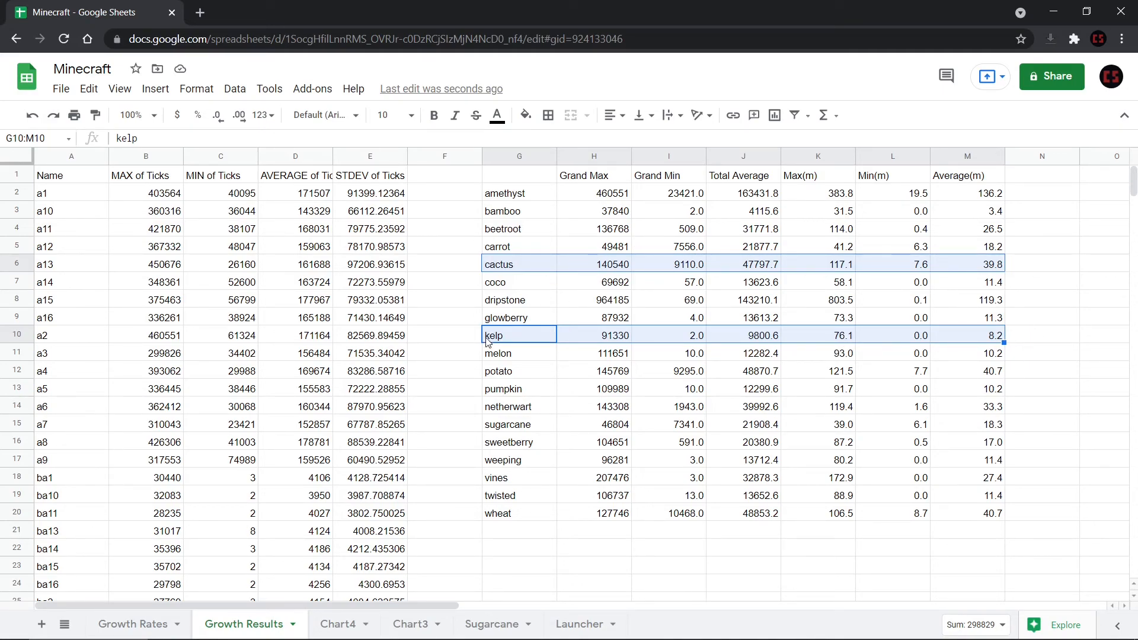
mouse_move(546, 481)
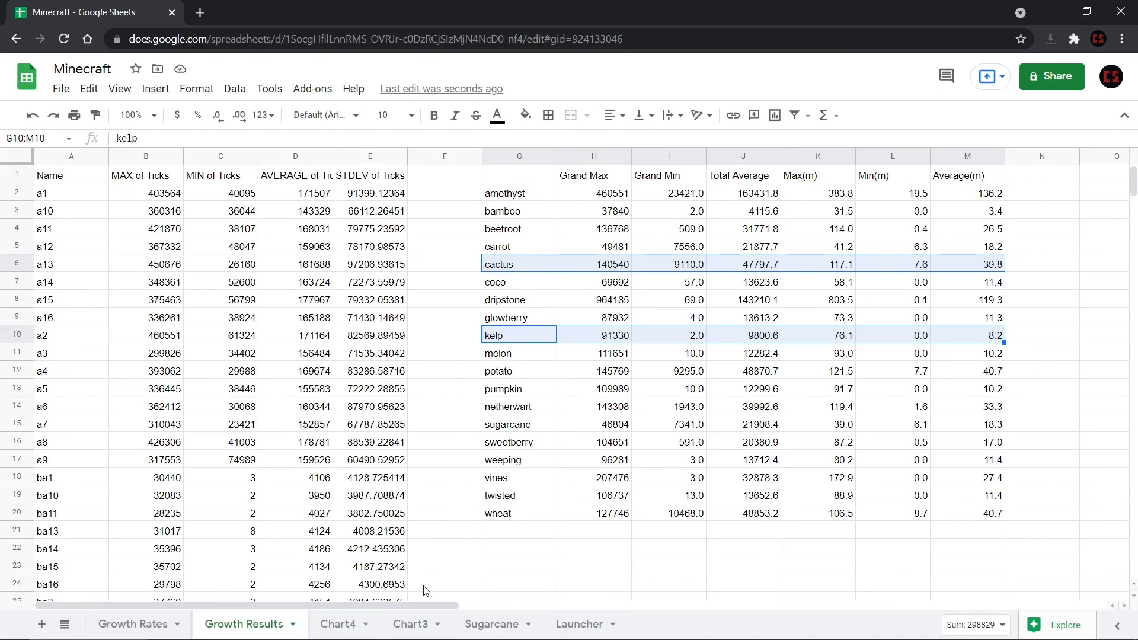
mouse_move(514, 543)
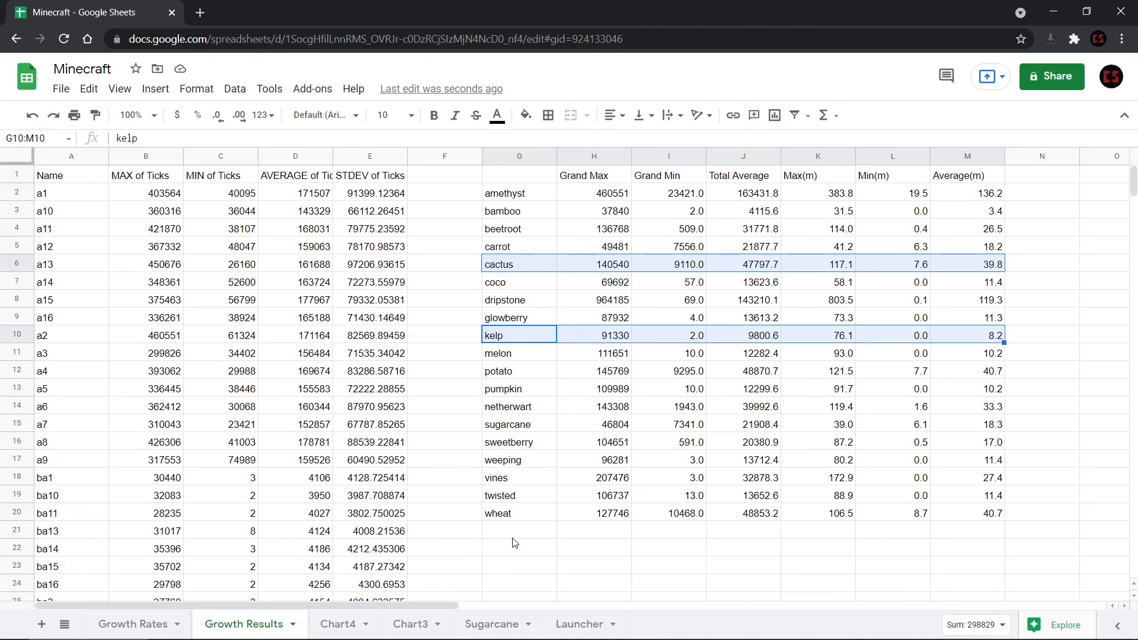